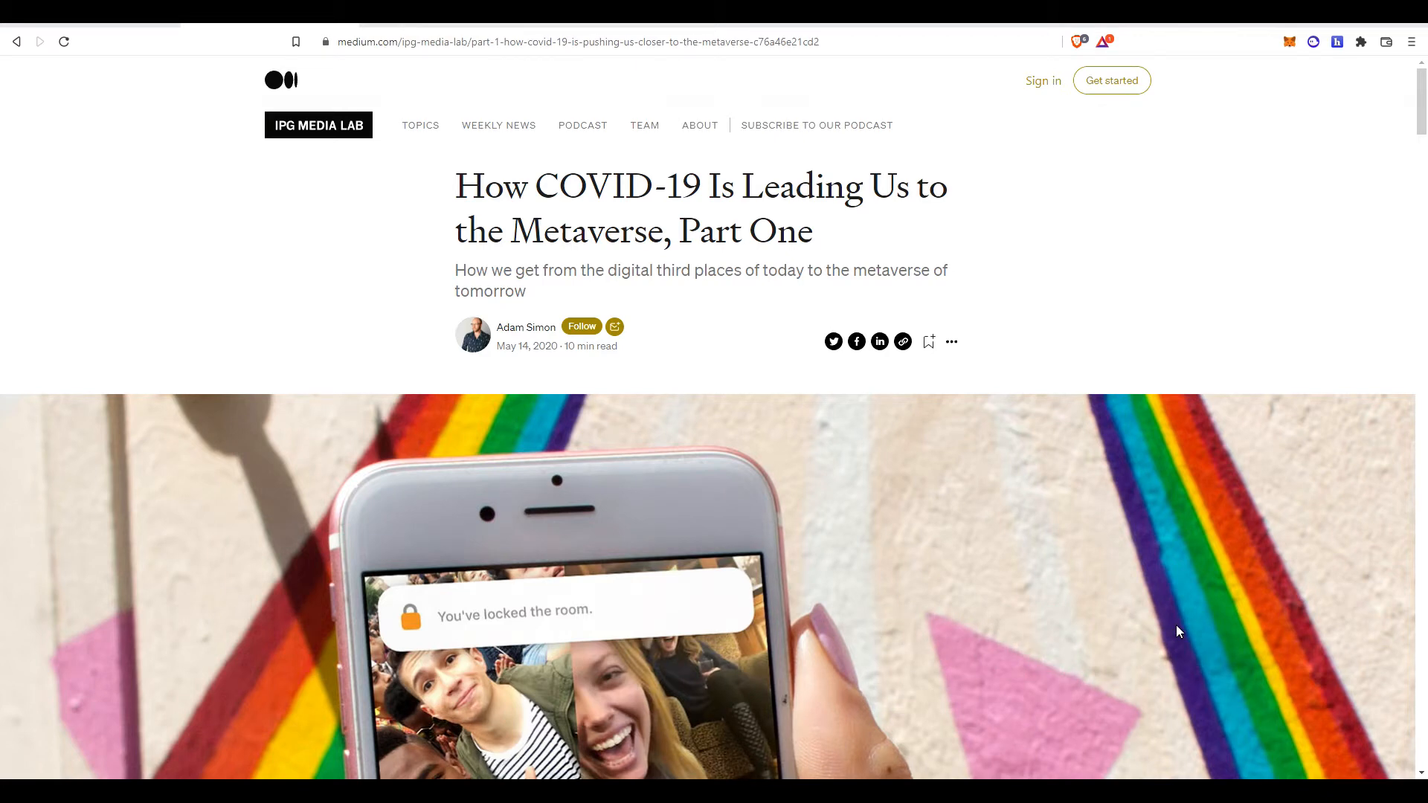
mouse_move(1360, 493)
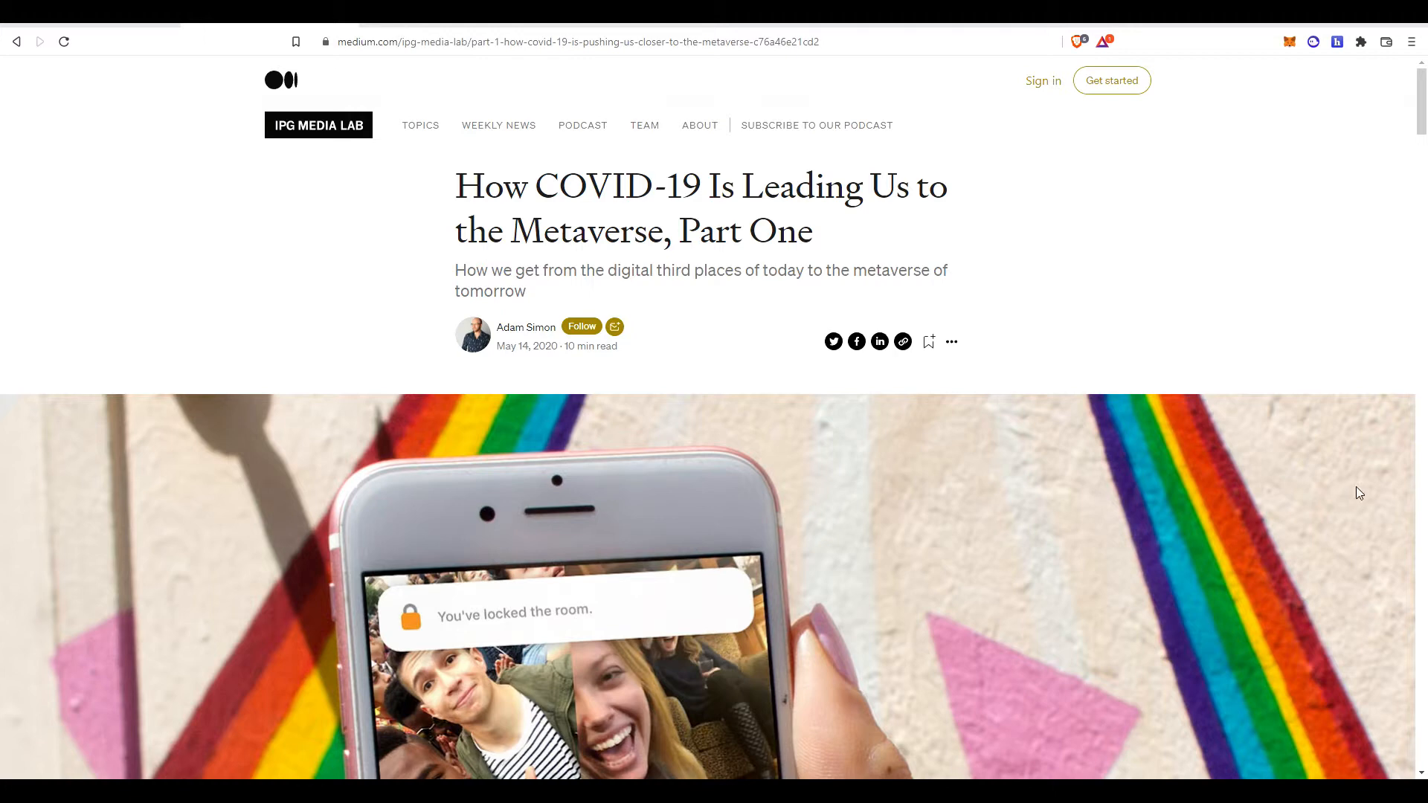
Scroll past the header image to the quarantine and Zoom fatigue introduction.
scroll("down", 3)
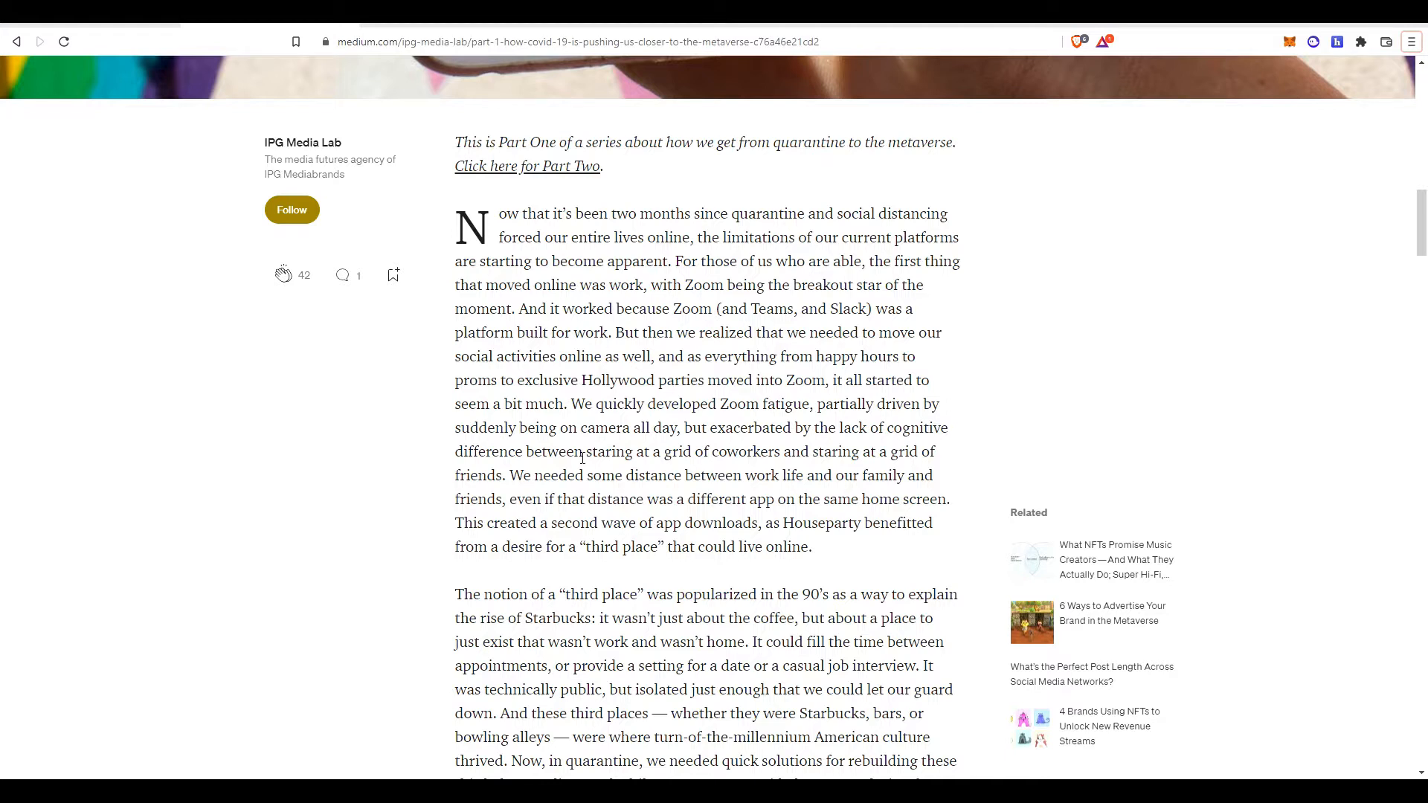
Scroll to 'The Rise of the Proto-Verses' section on Fortnite's concerts and Party Royale.
scroll("down", 3)
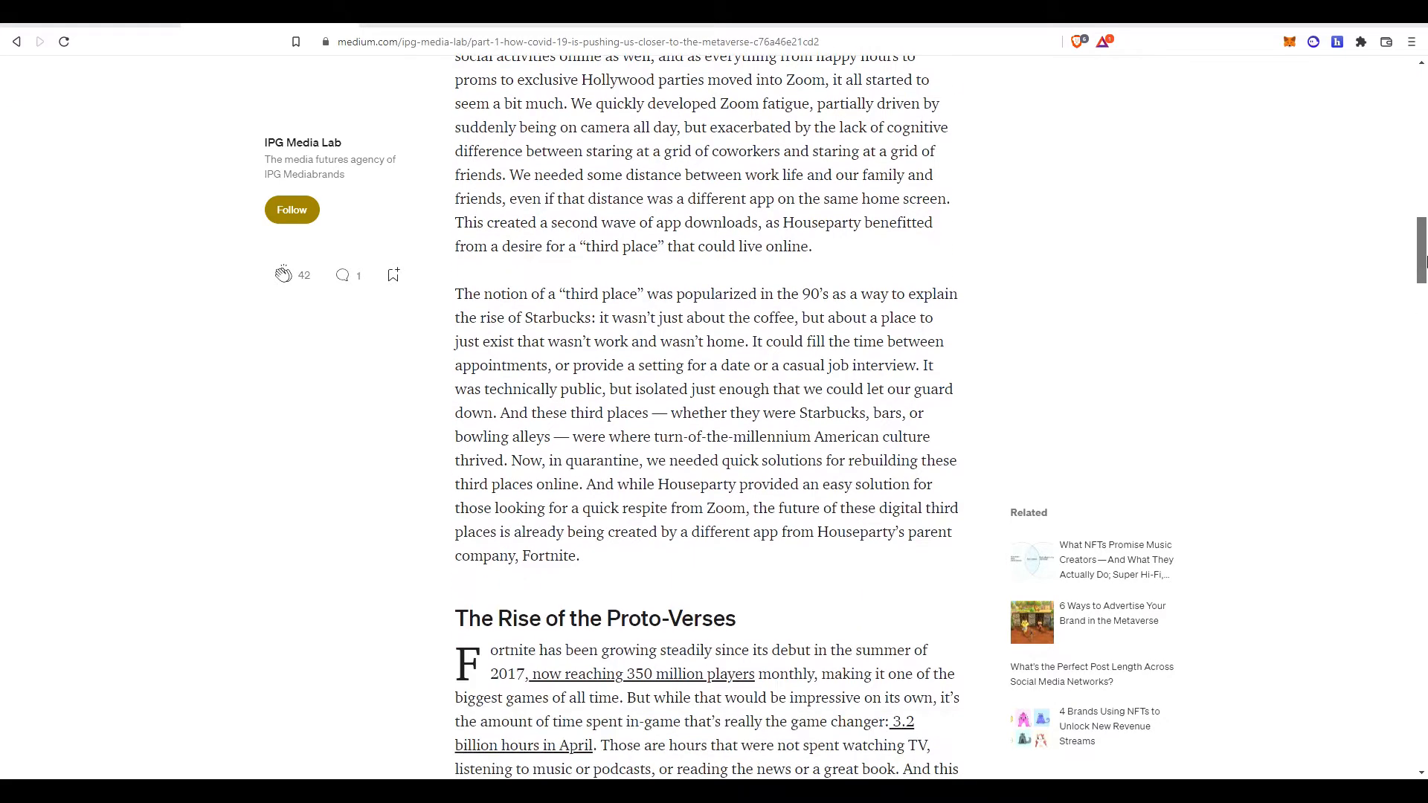
scroll("down", 3)
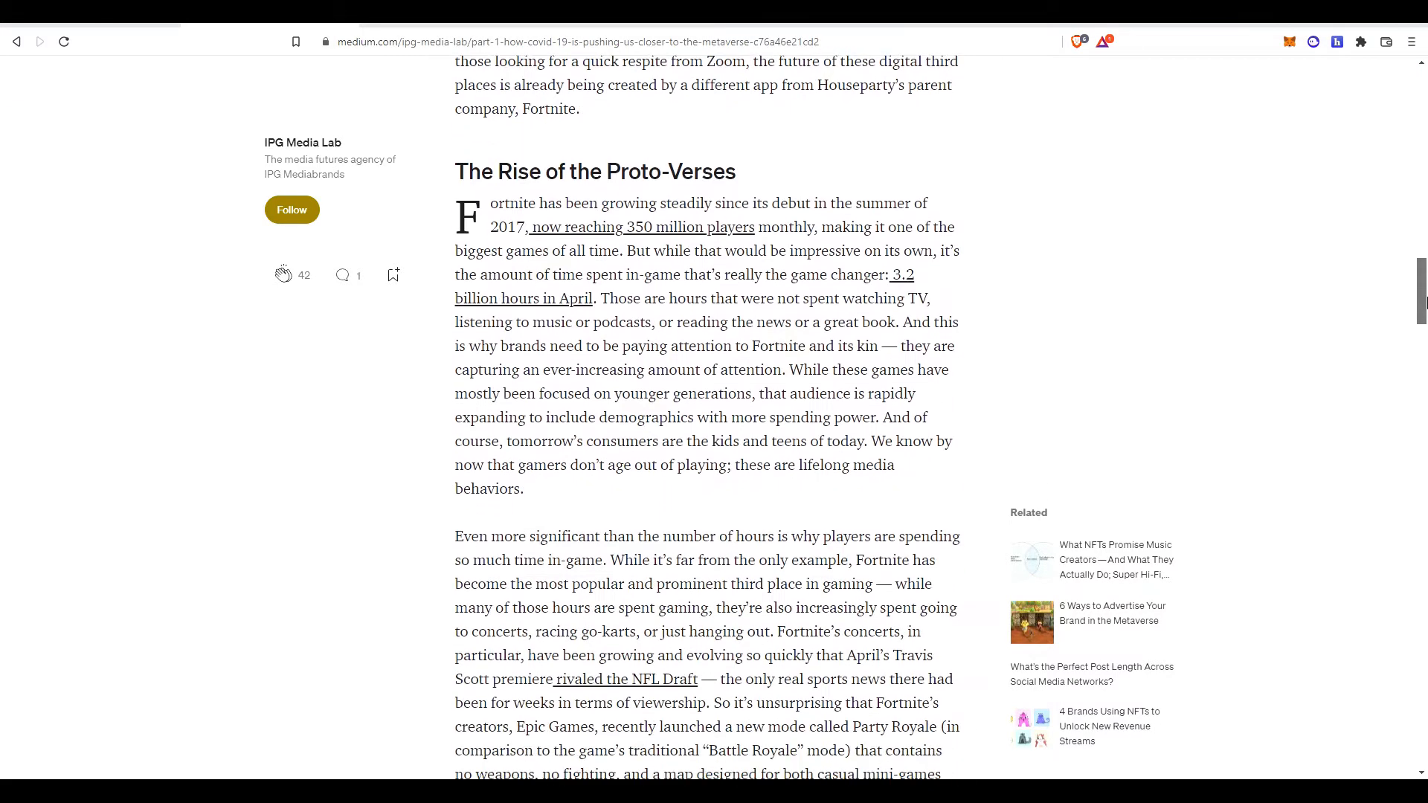
scroll("down", 3)
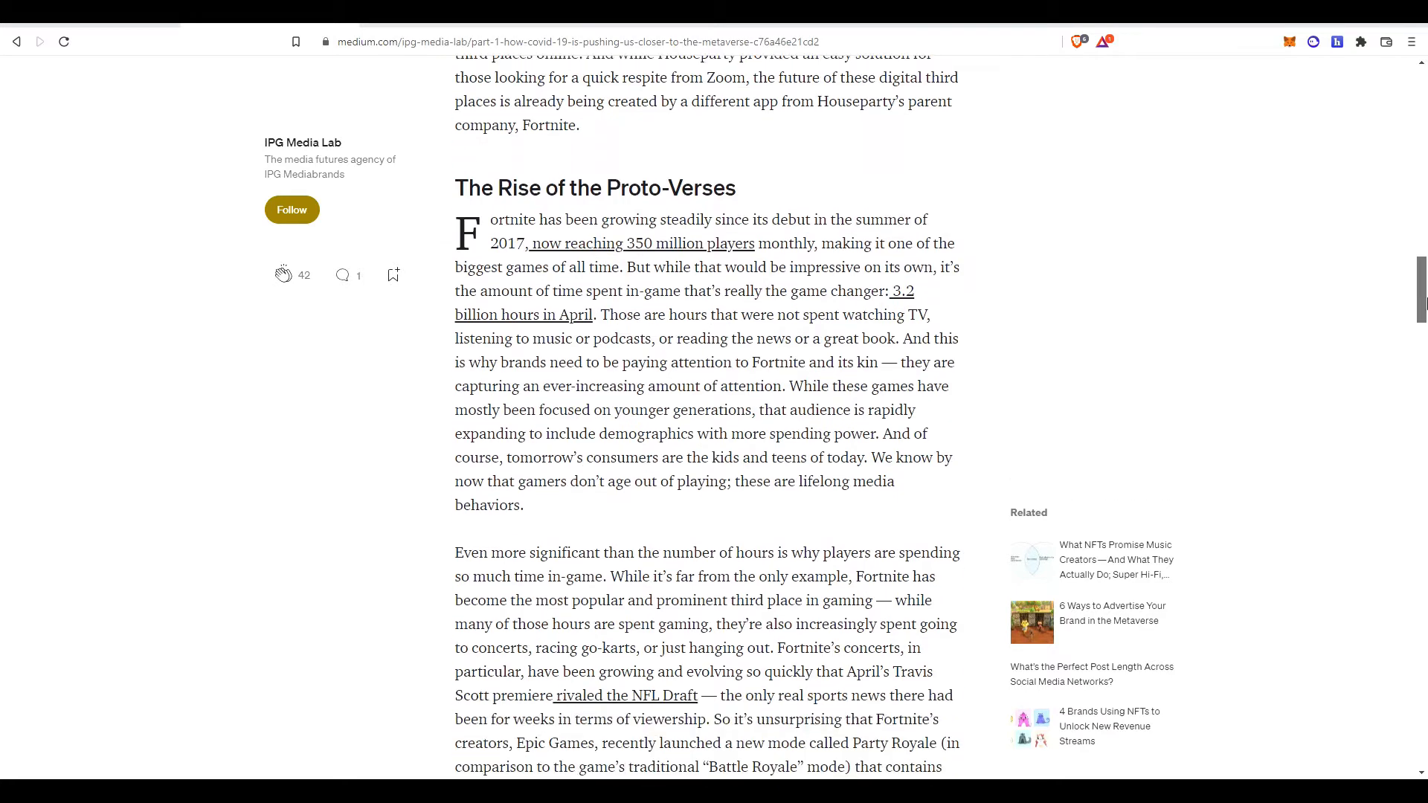
scroll("down", 3)
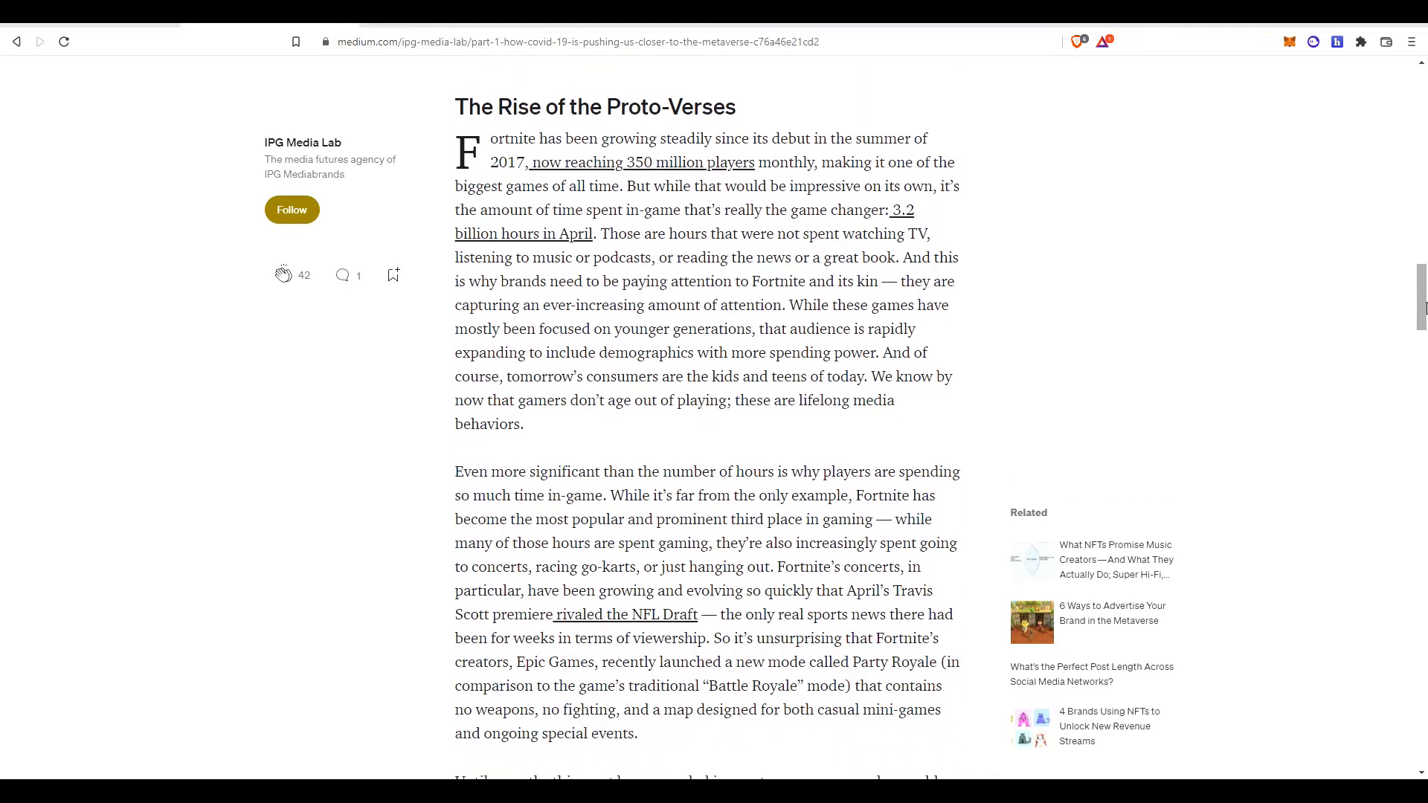
scroll("down", 3)
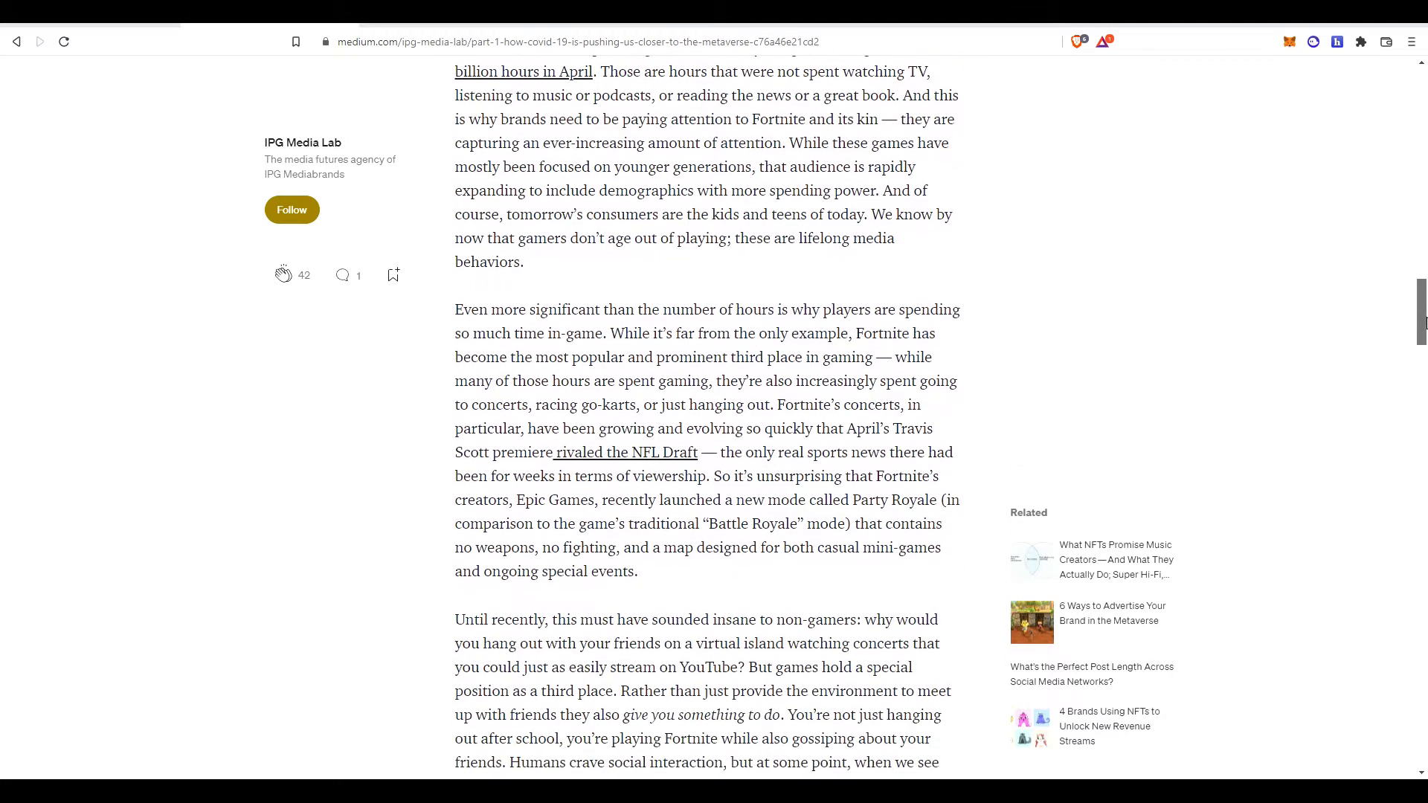
scroll("down", 3)
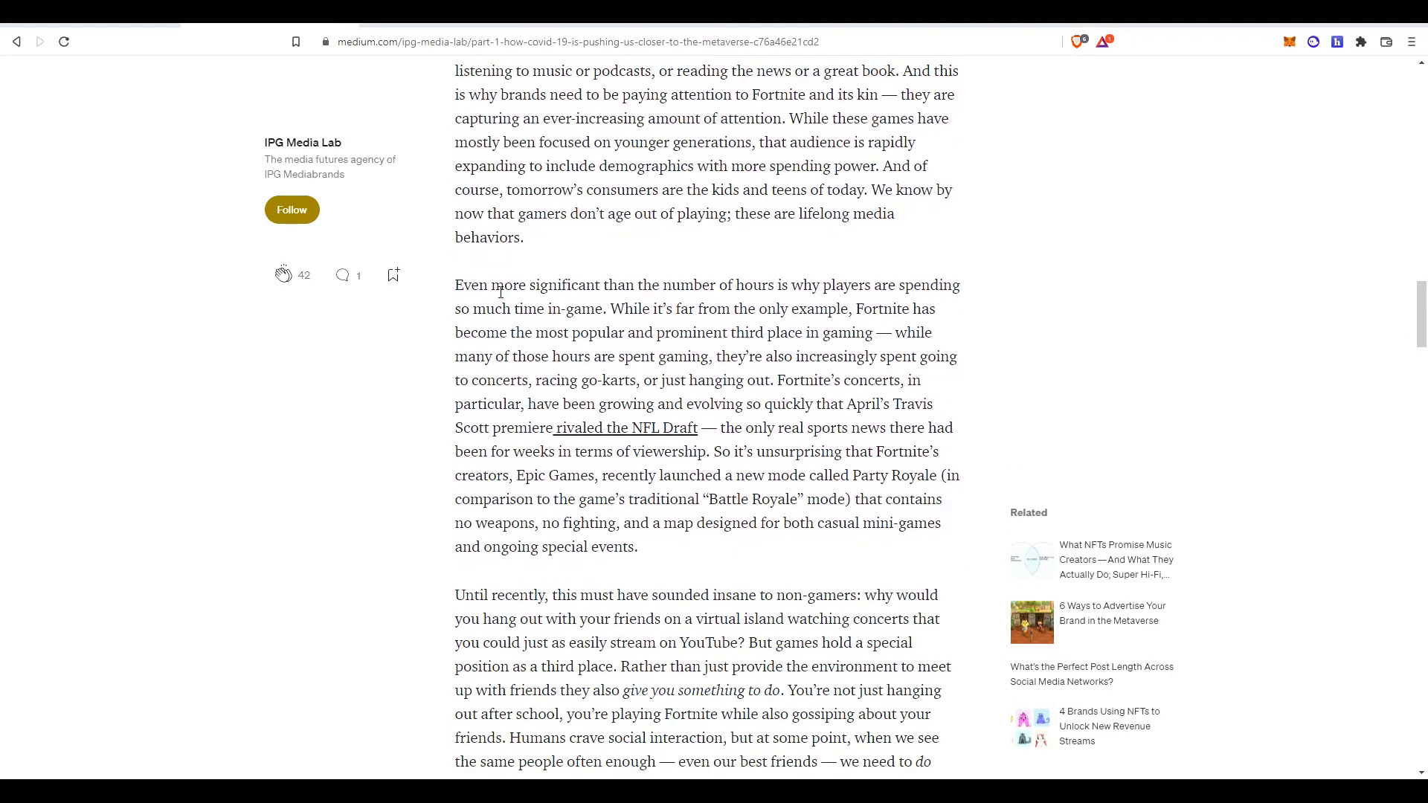
mouse_move(710, 308)
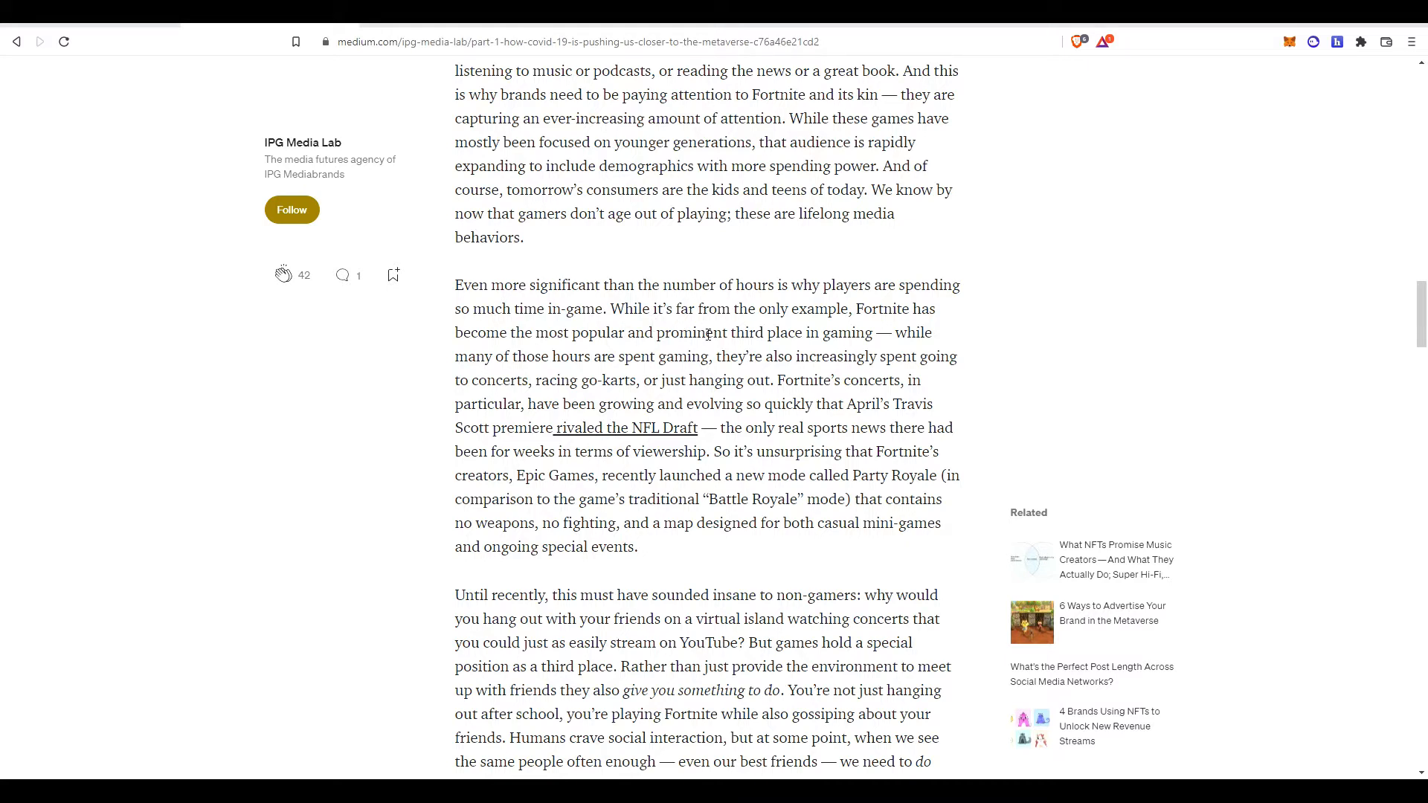
mouse_move(822, 326)
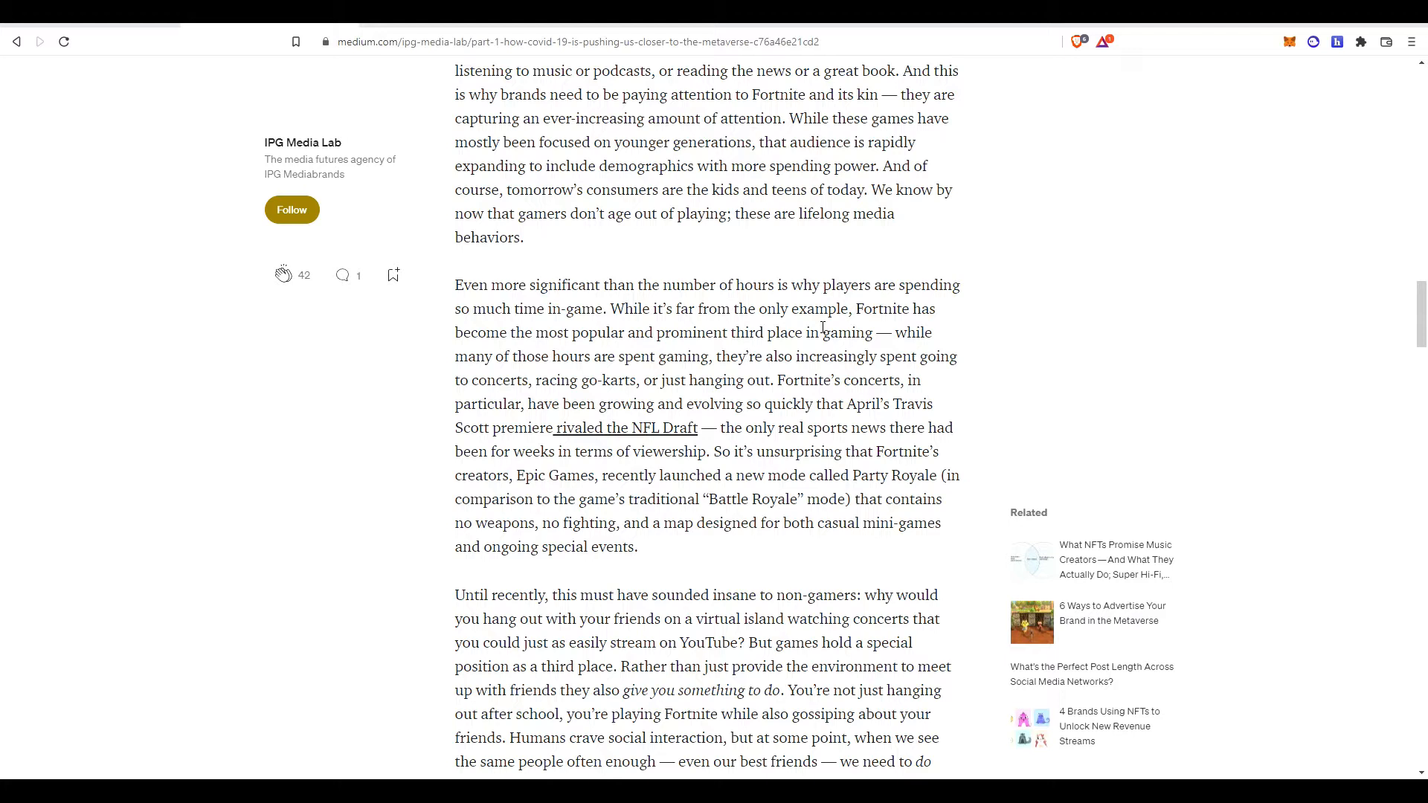
mouse_move(760, 364)
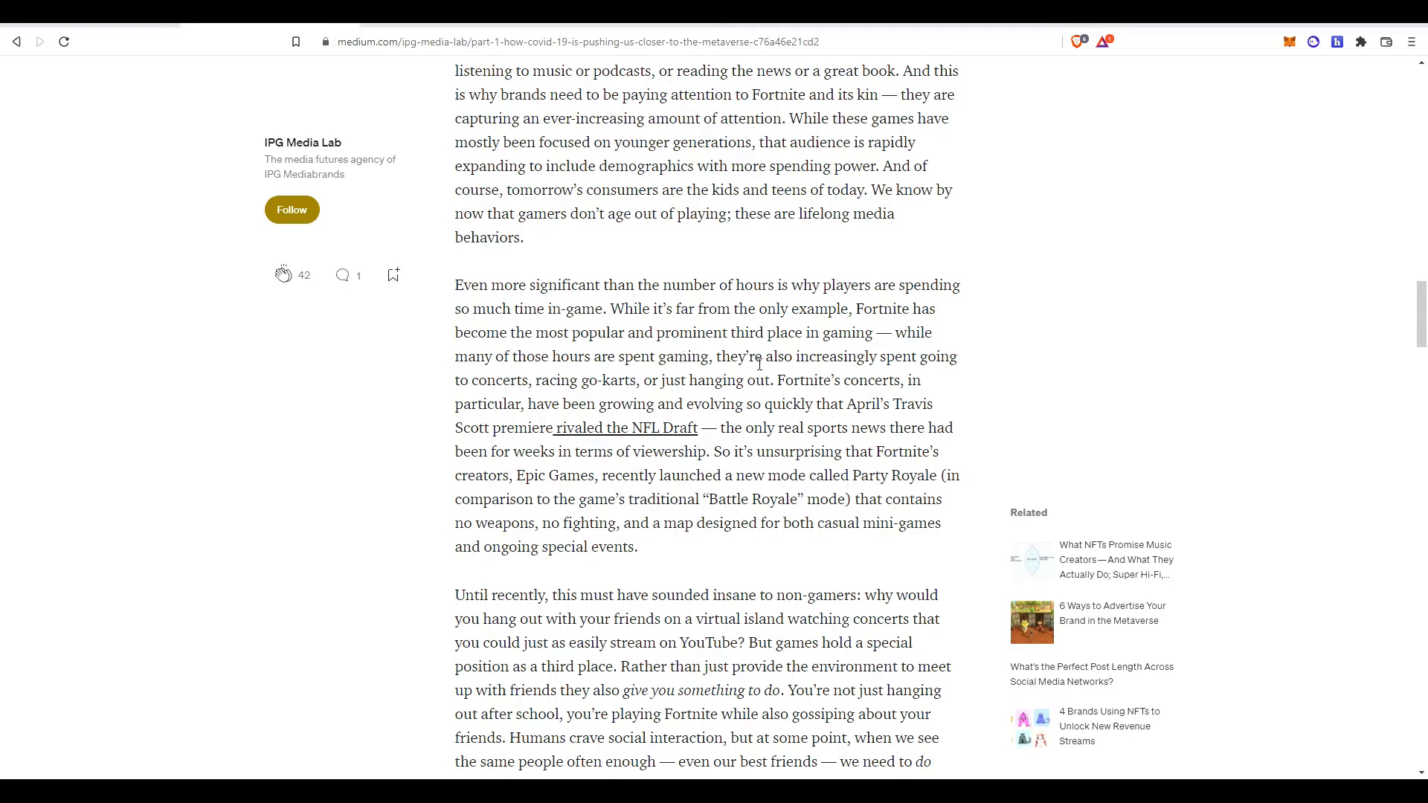
double_click(496, 380)
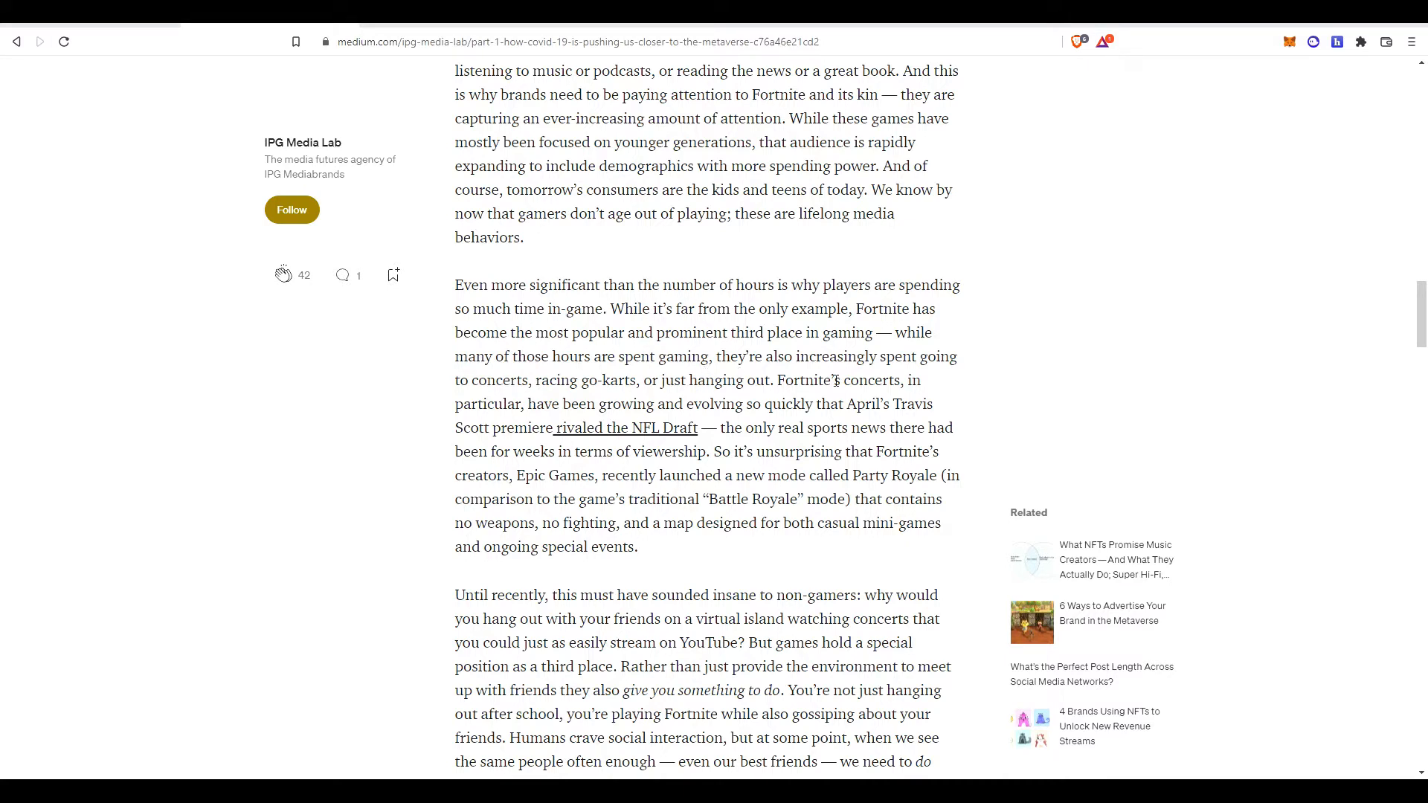
mouse_move(670, 410)
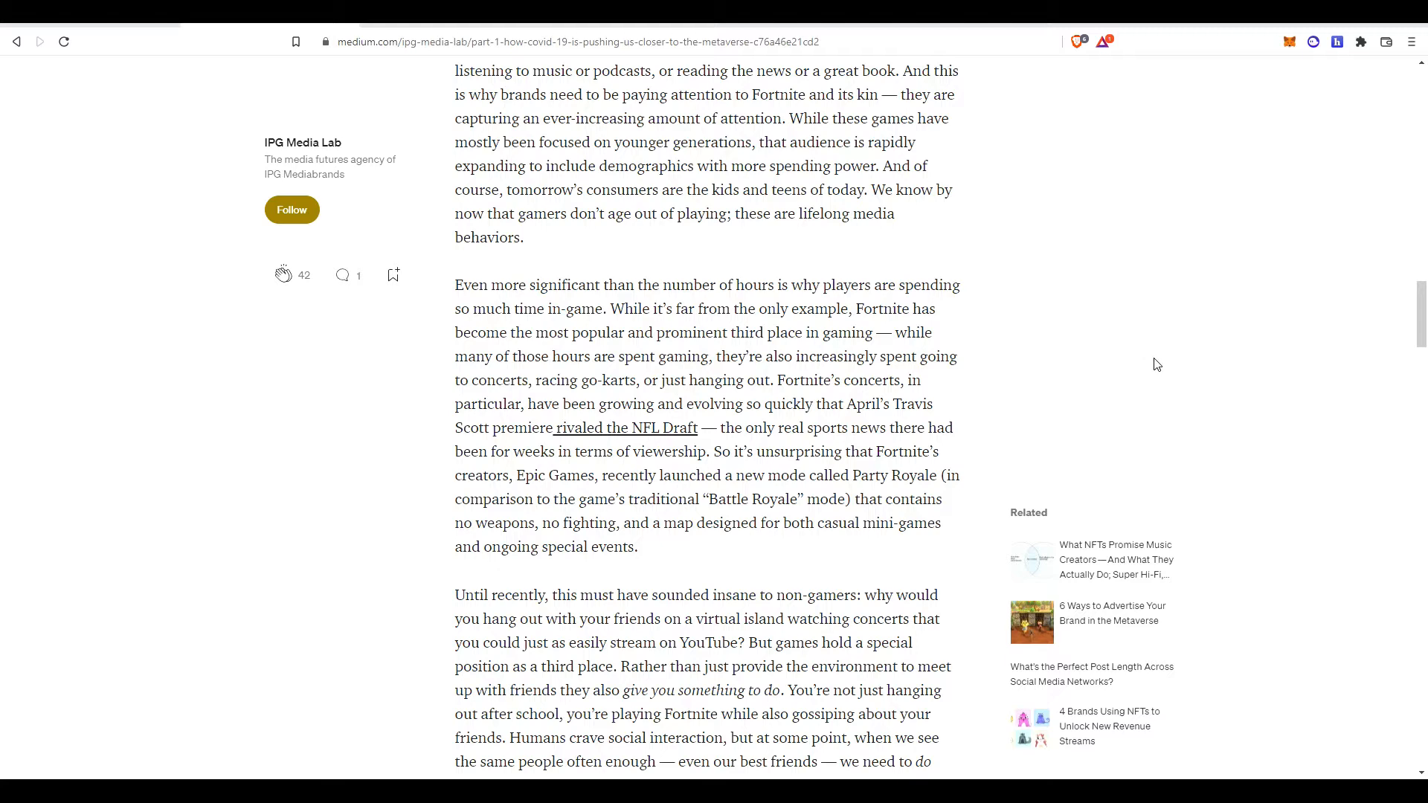
Scroll to the Fortnite, Minecraft and Roblox paragraphs and Snow Crash's metaverse origin.
scroll("down", 3)
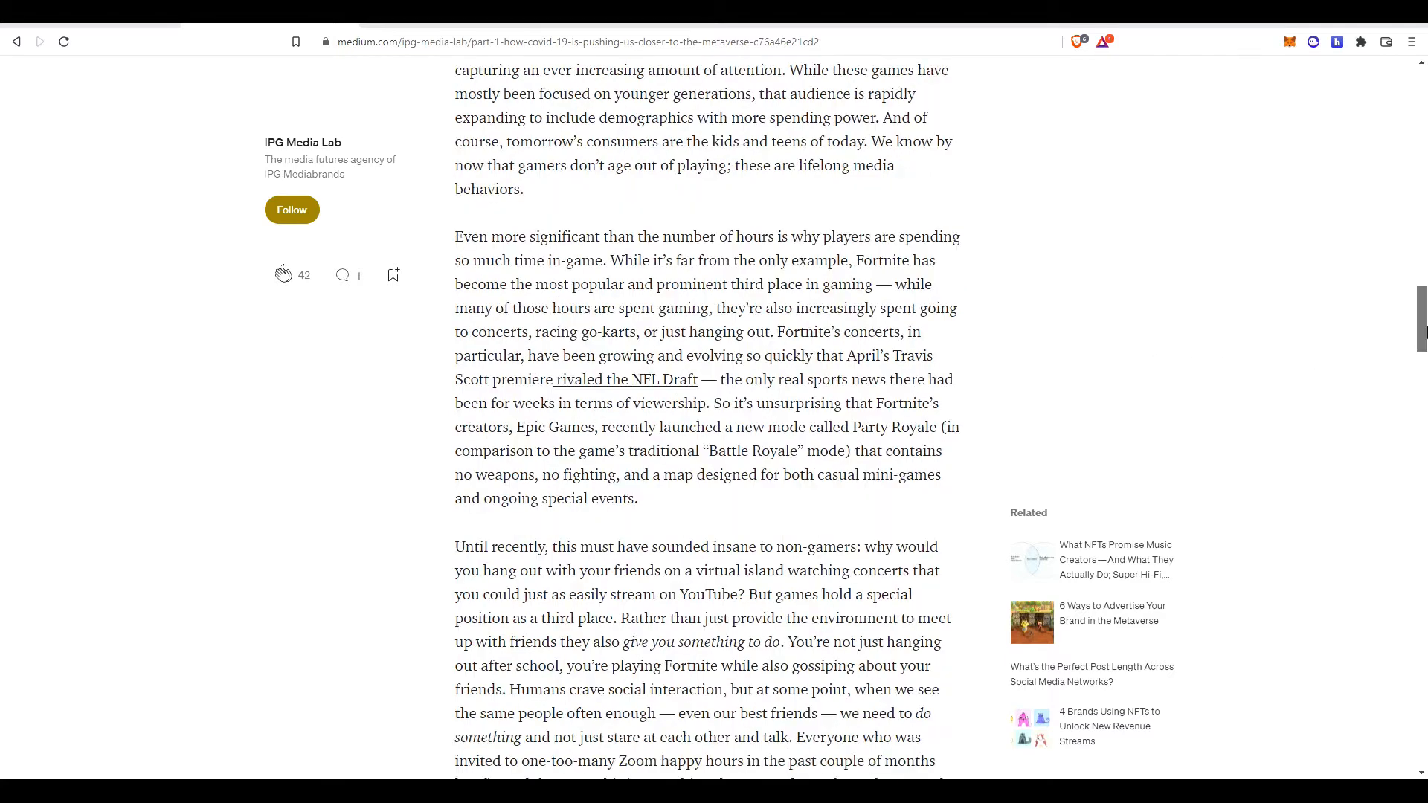
scroll("down", 3)
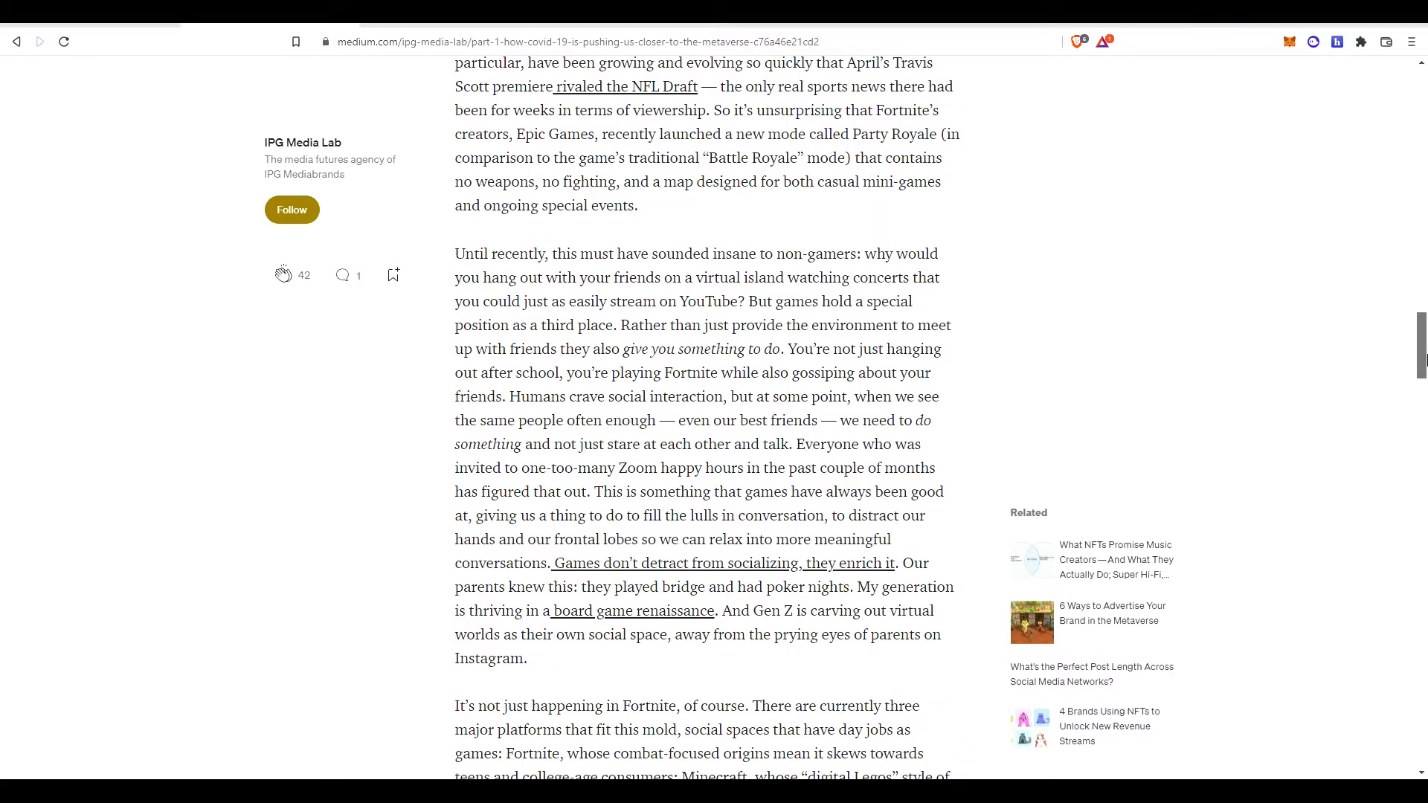
scroll("down", 3)
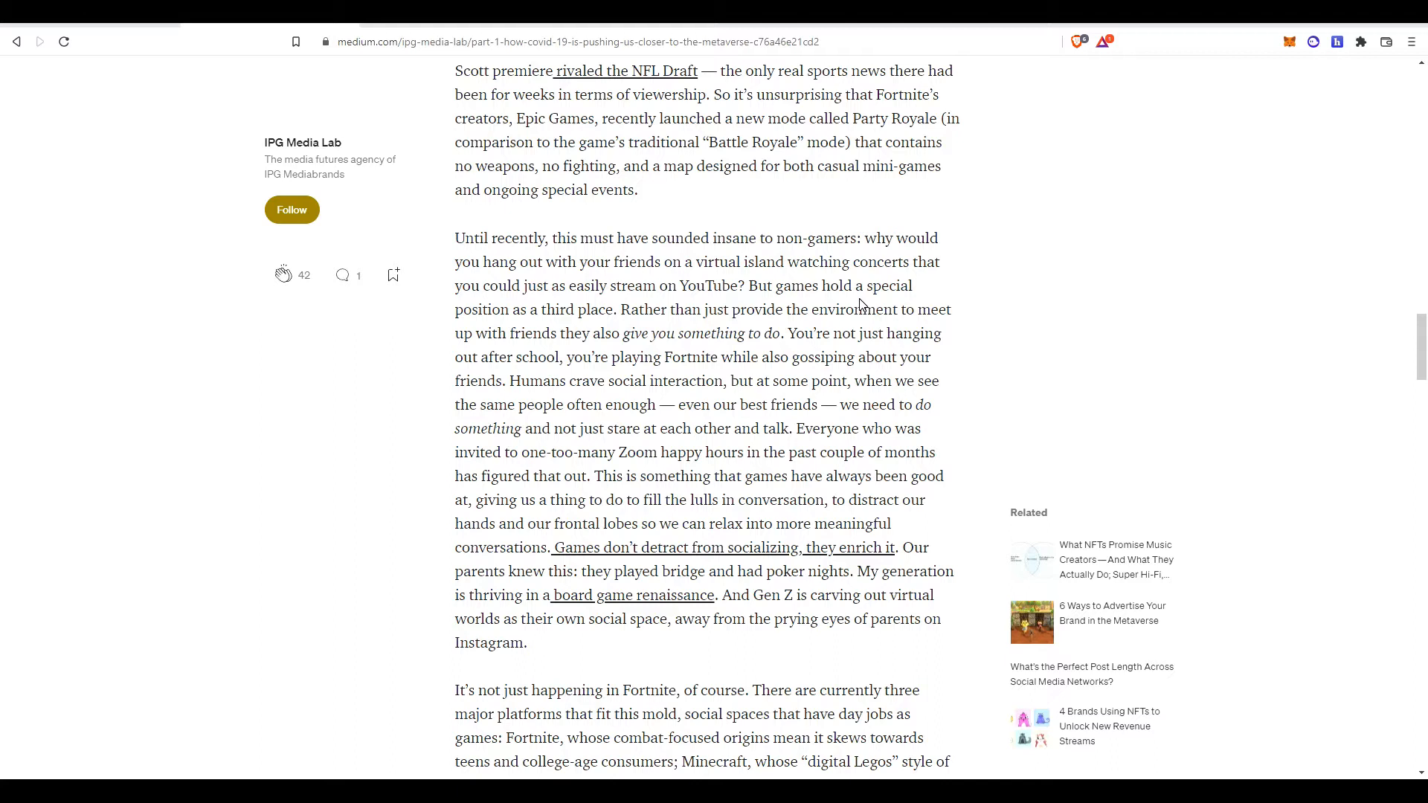
mouse_move(861, 303)
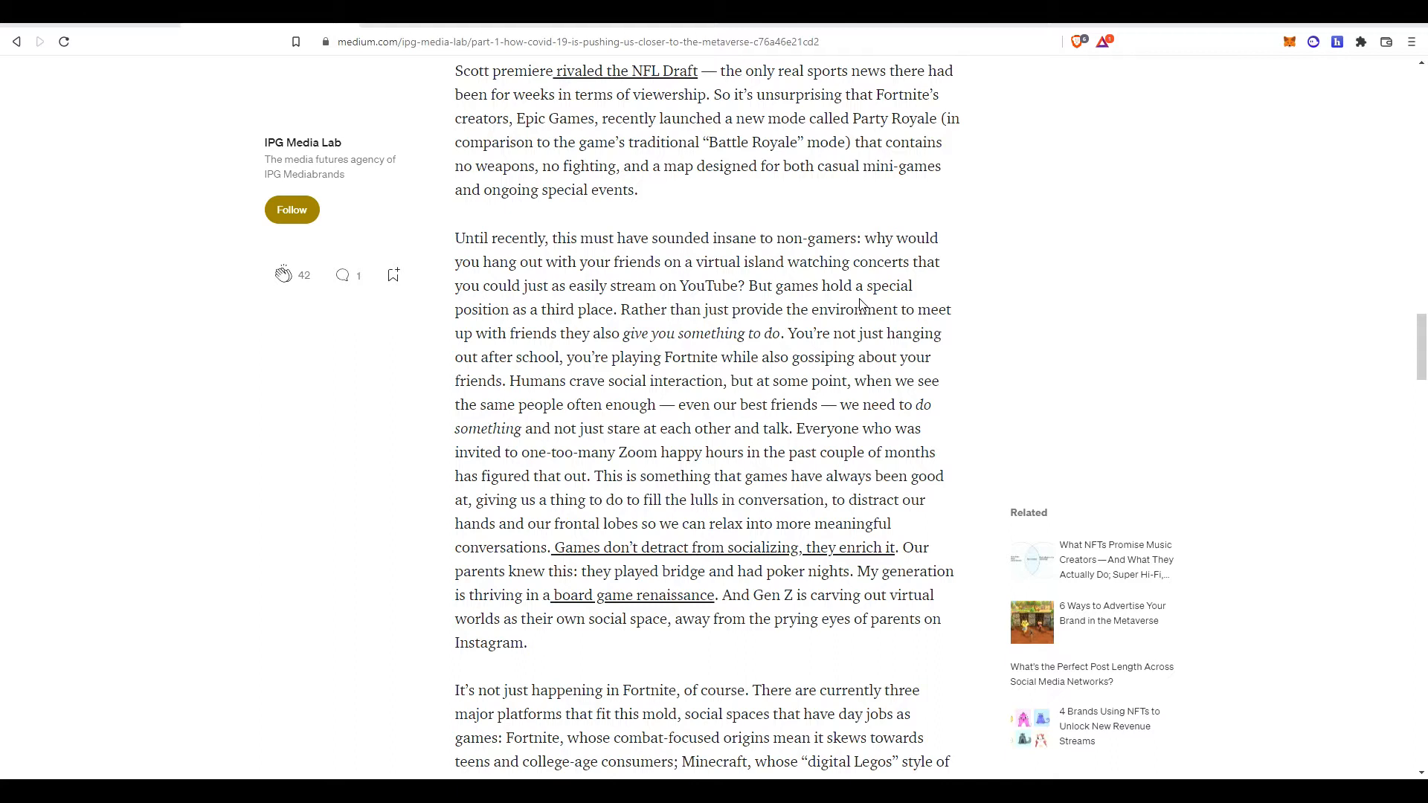
mouse_move(587, 362)
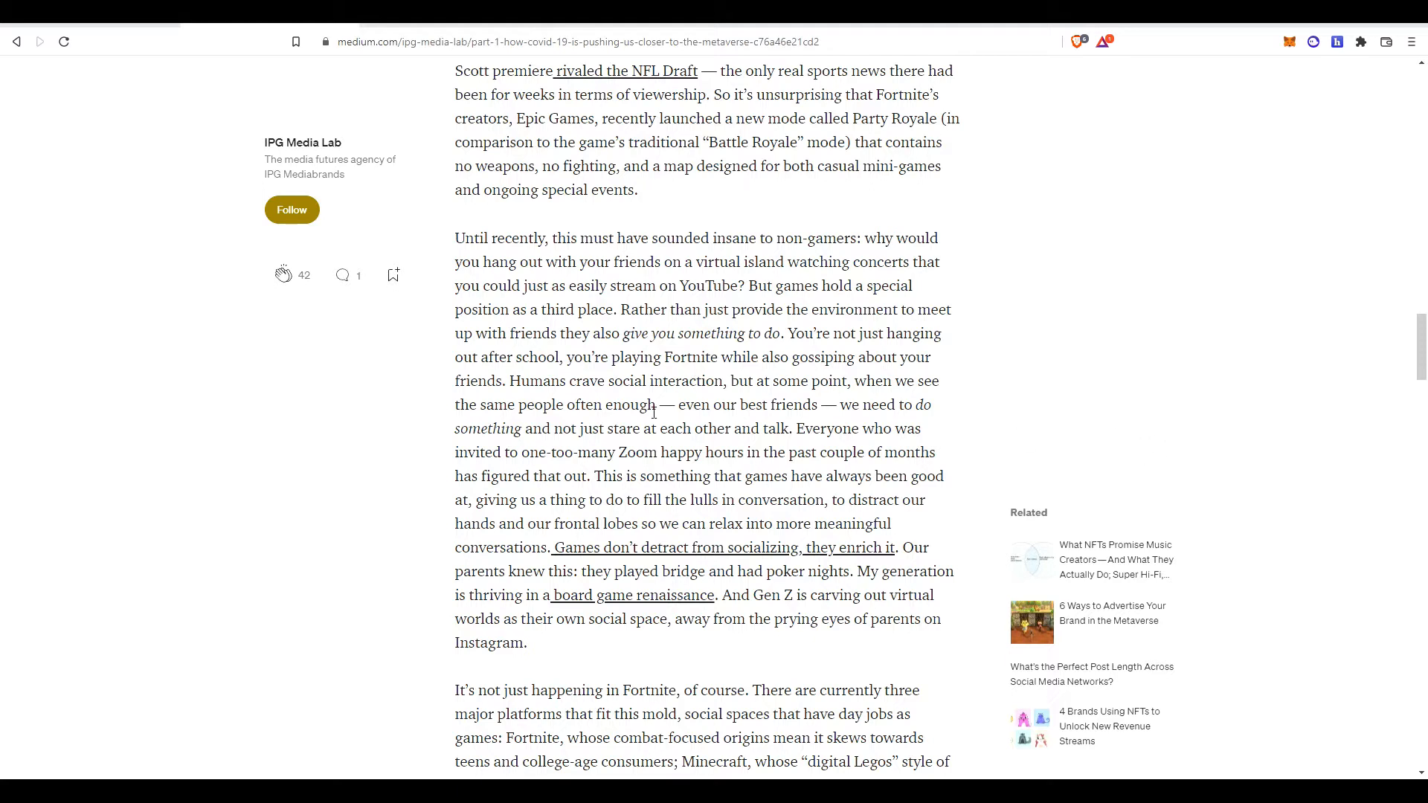
mouse_move(1046, 434)
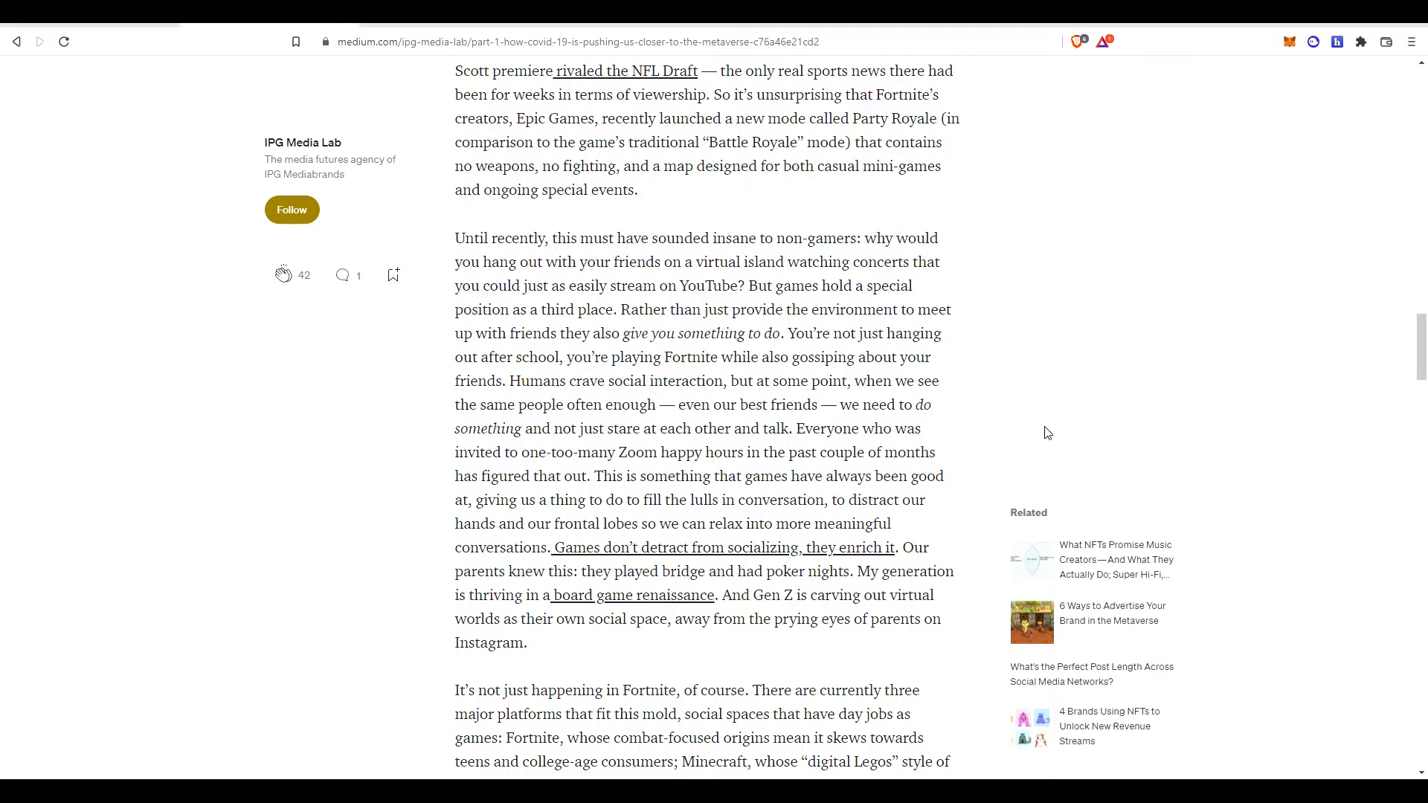
scroll("down", 3)
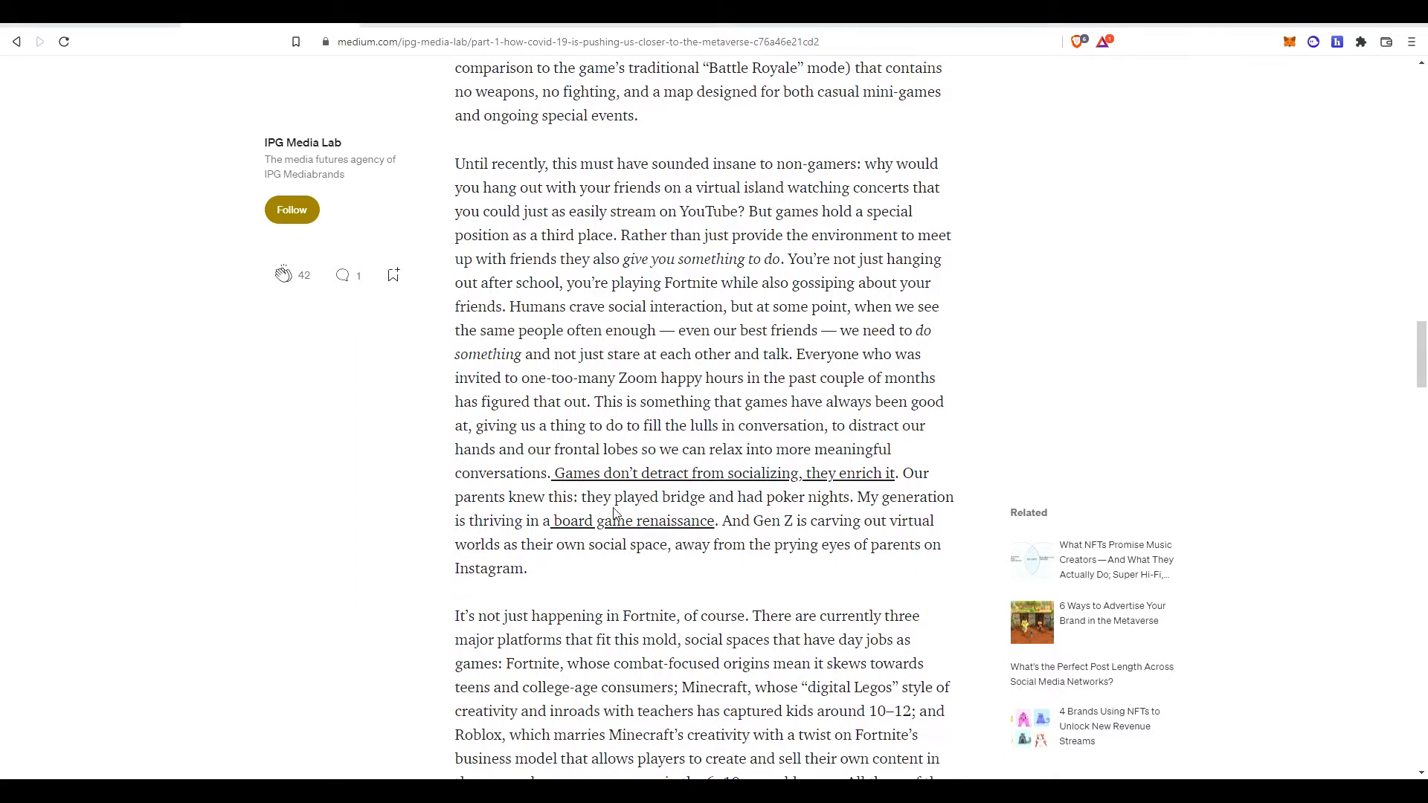
mouse_move(554, 483)
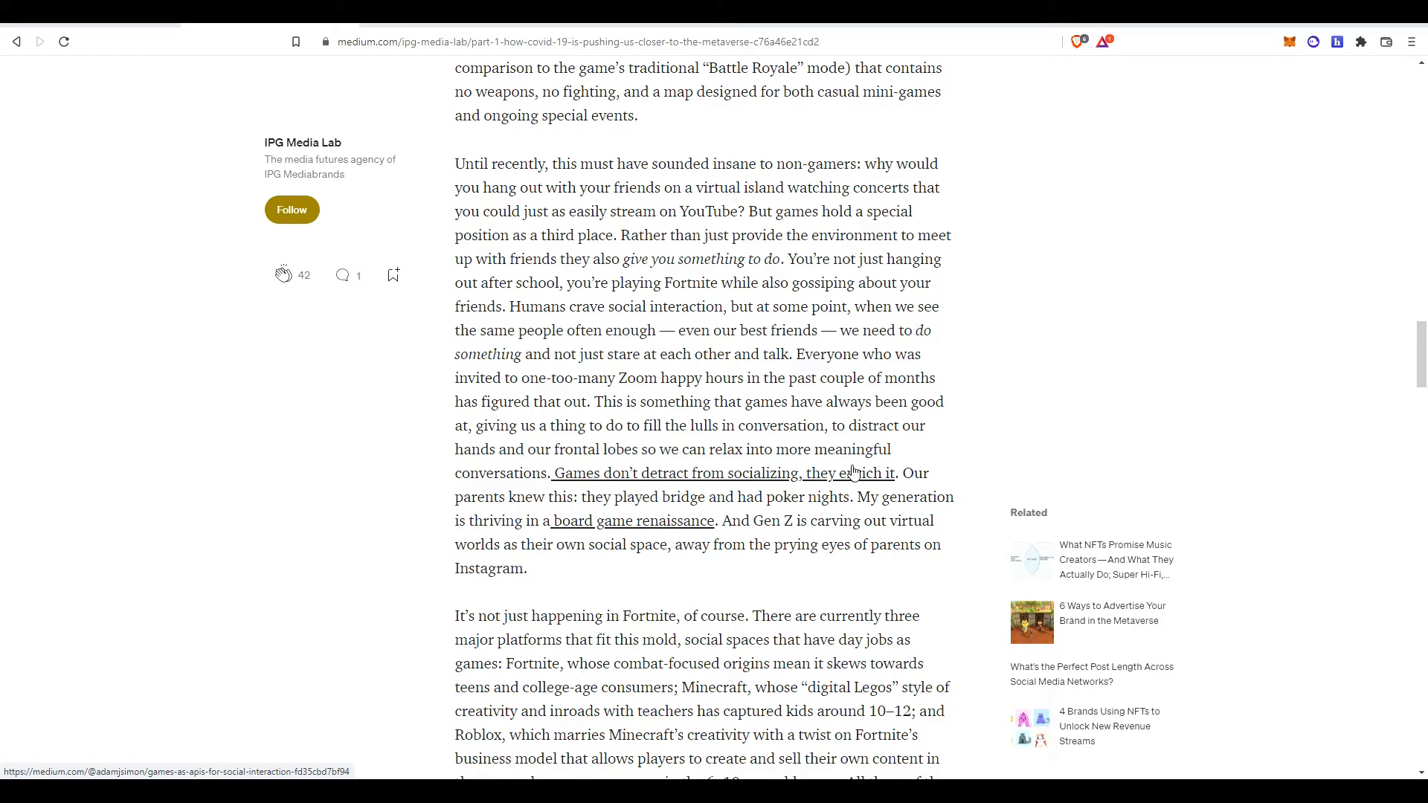
mouse_move(1290, 430)
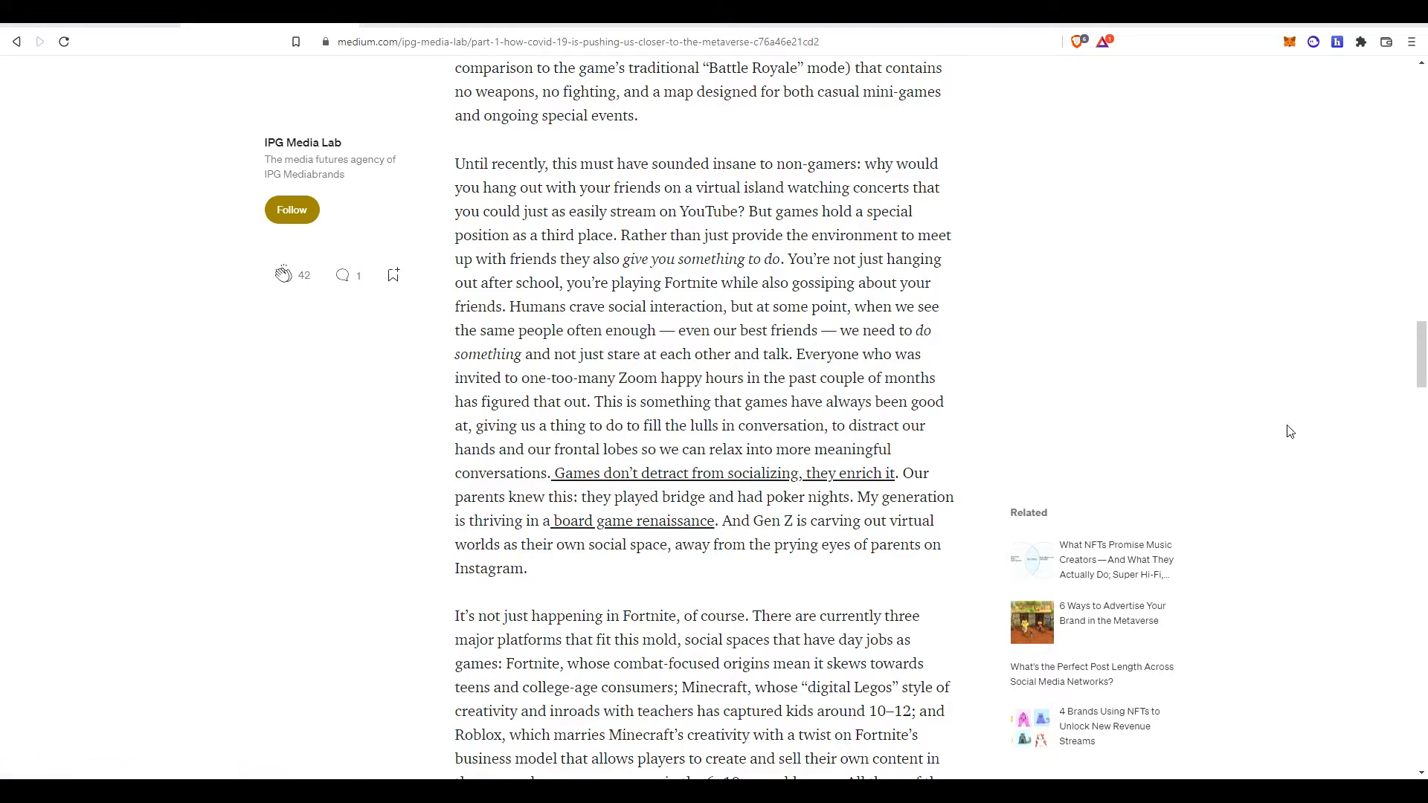
scroll("down", 3)
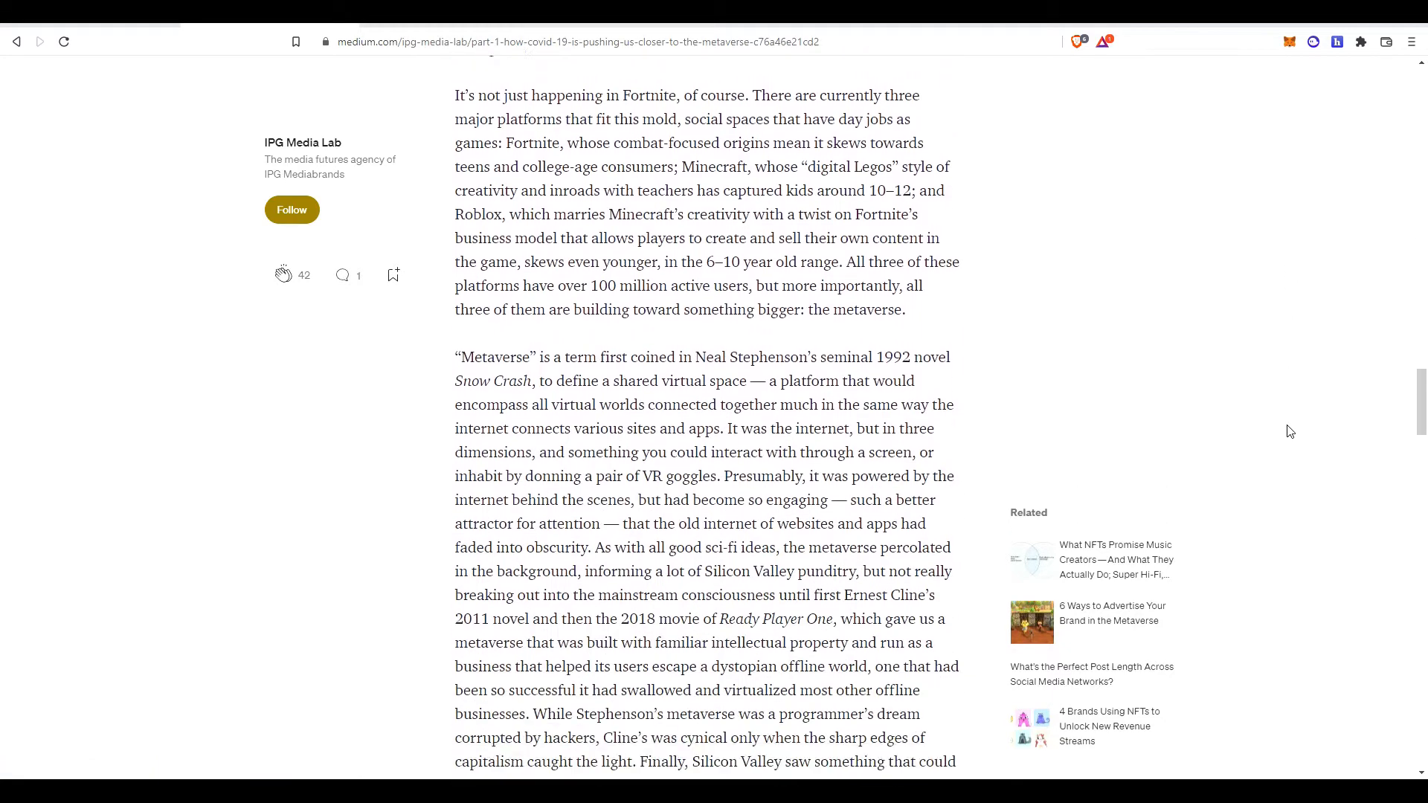
Leave the Medium article for the Second Life world map with Destination Guide Picks.
scroll("down", 3)
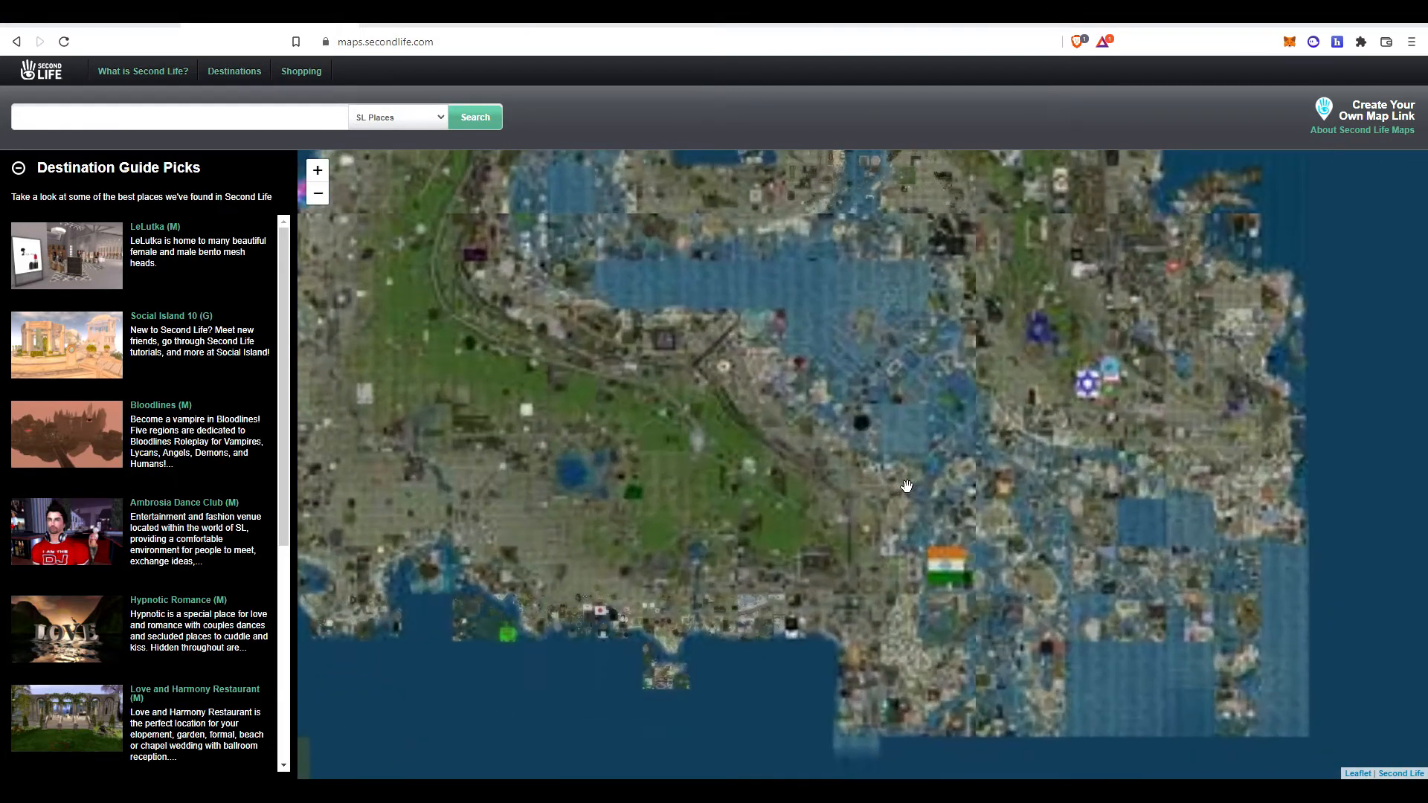
Drag the Second Life map, then return to the Medium article's Metaverse passage.
left_click_drag(906, 486, 770, 526)
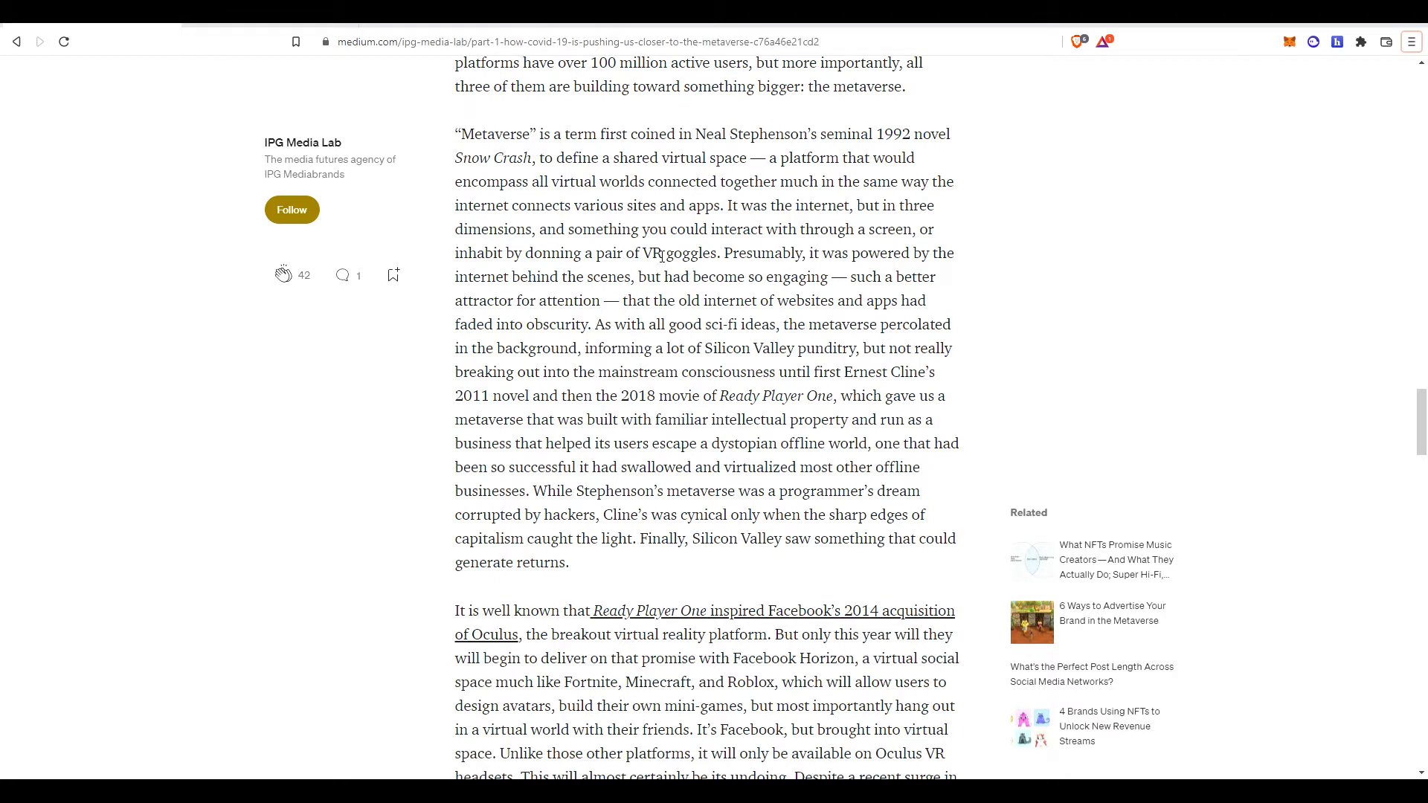
mouse_move(620, 155)
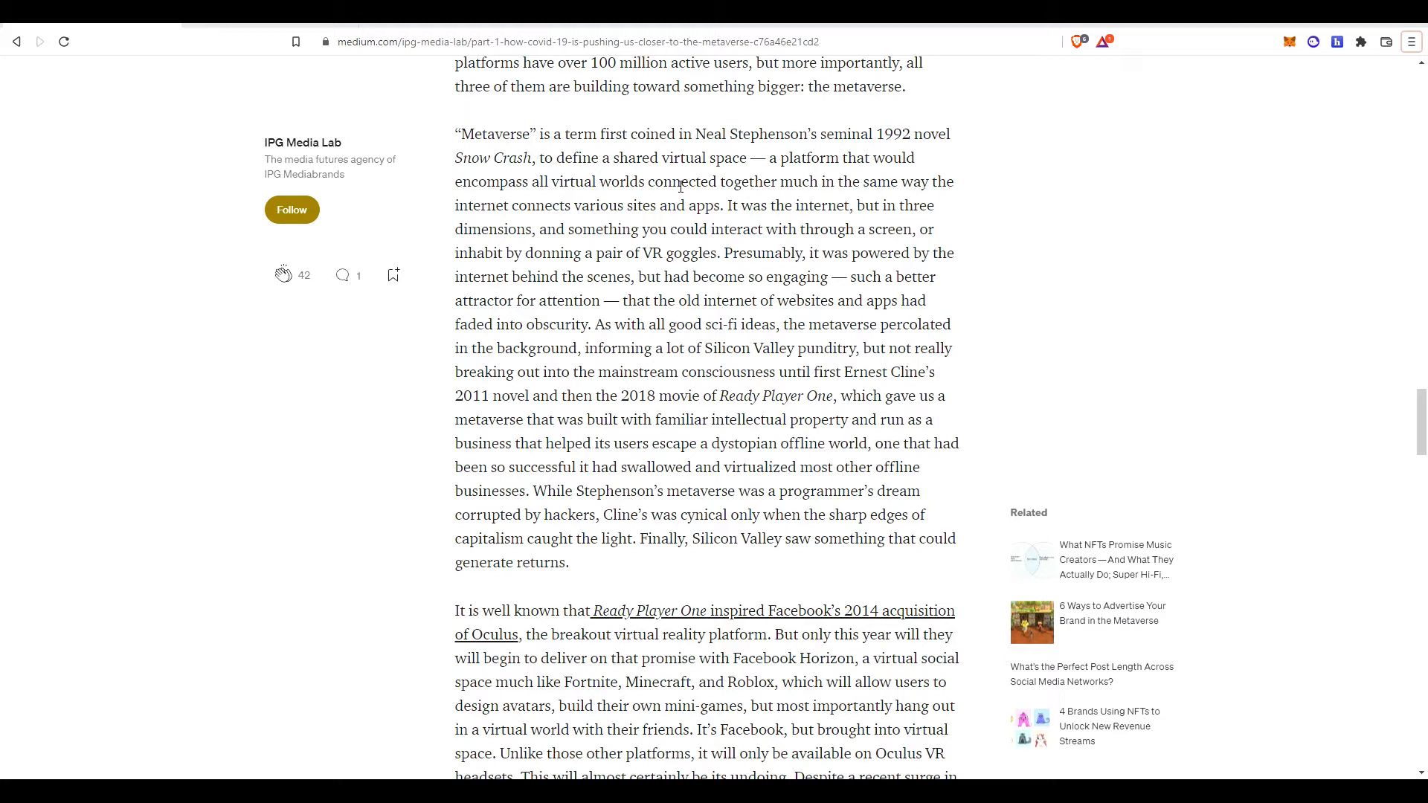
mouse_move(840, 225)
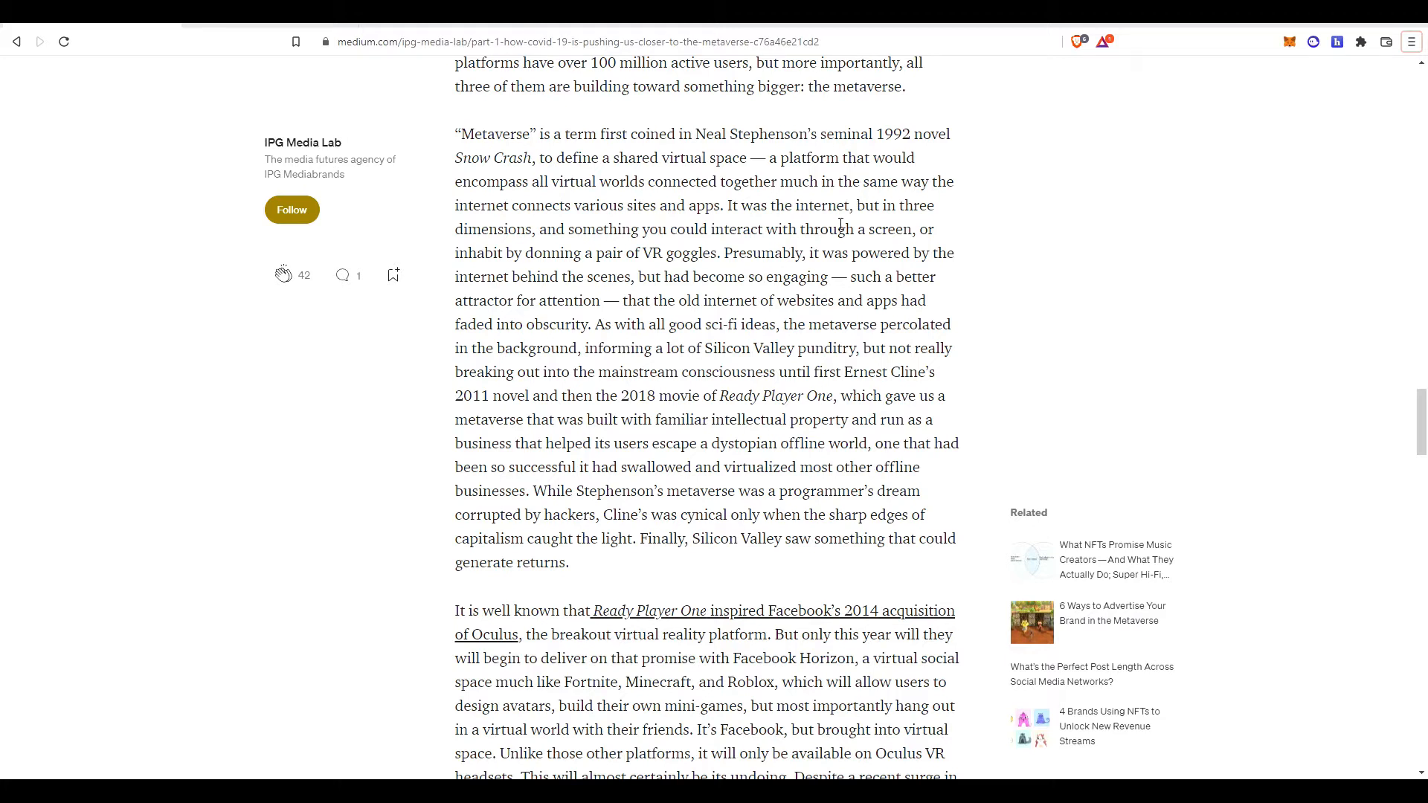
mouse_move(668, 283)
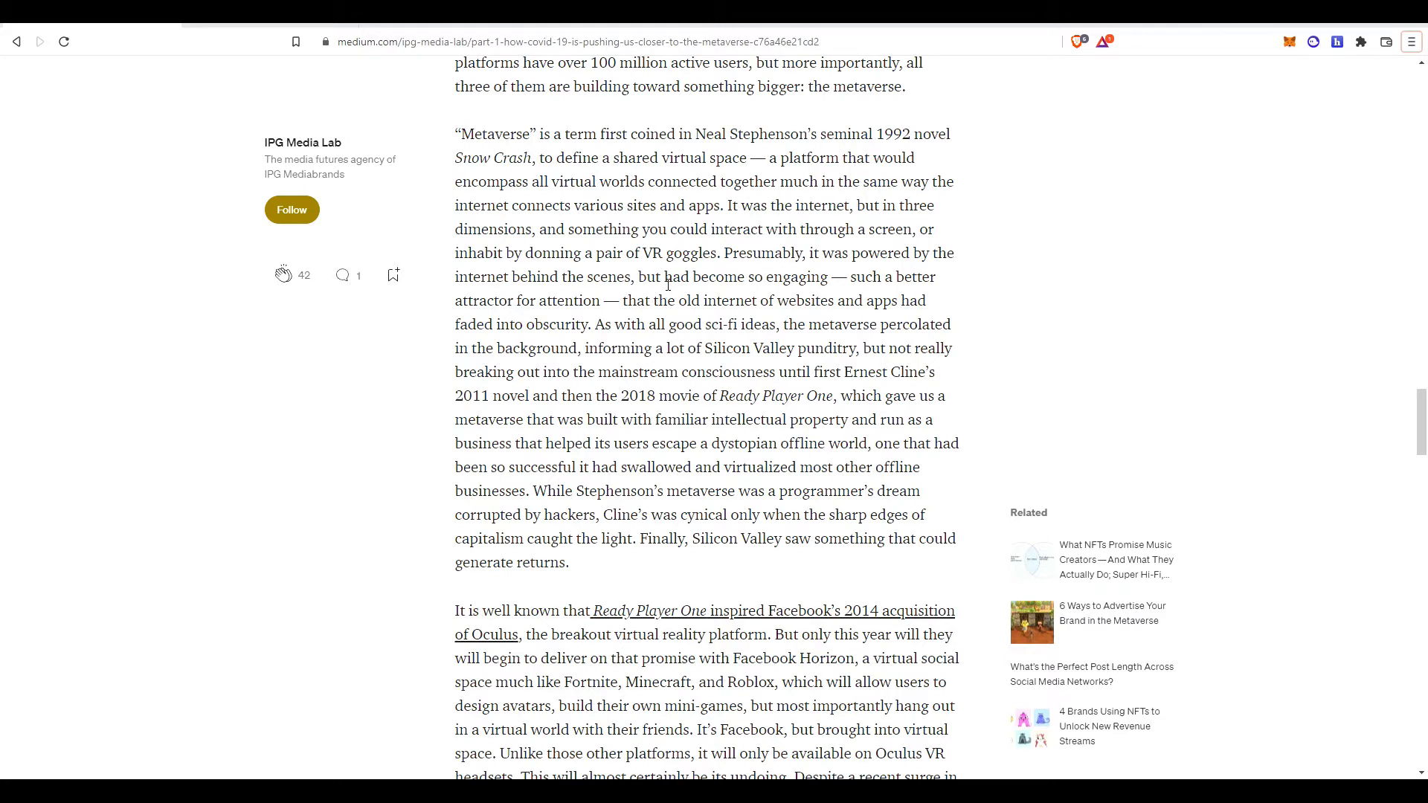
mouse_move(430, 373)
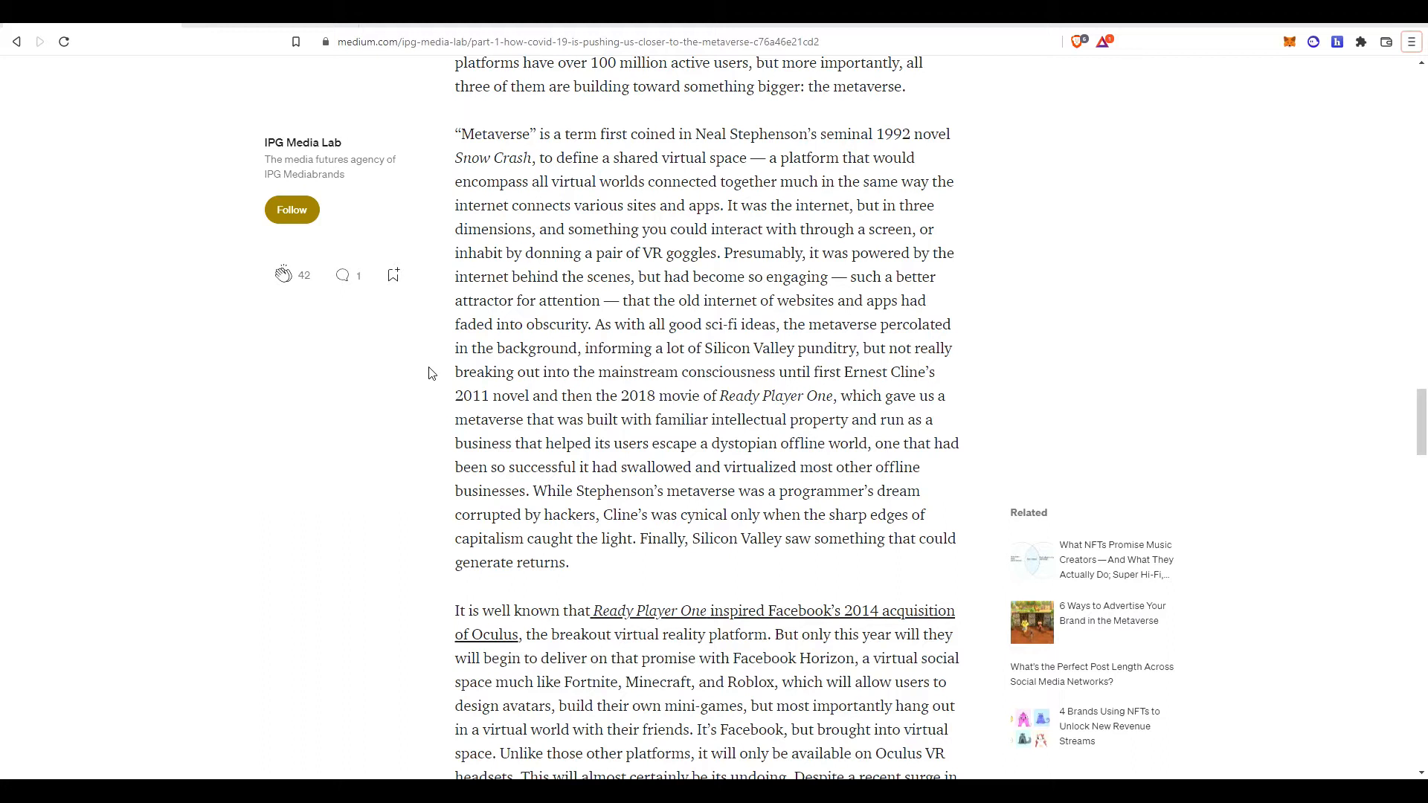
mouse_move(563, 364)
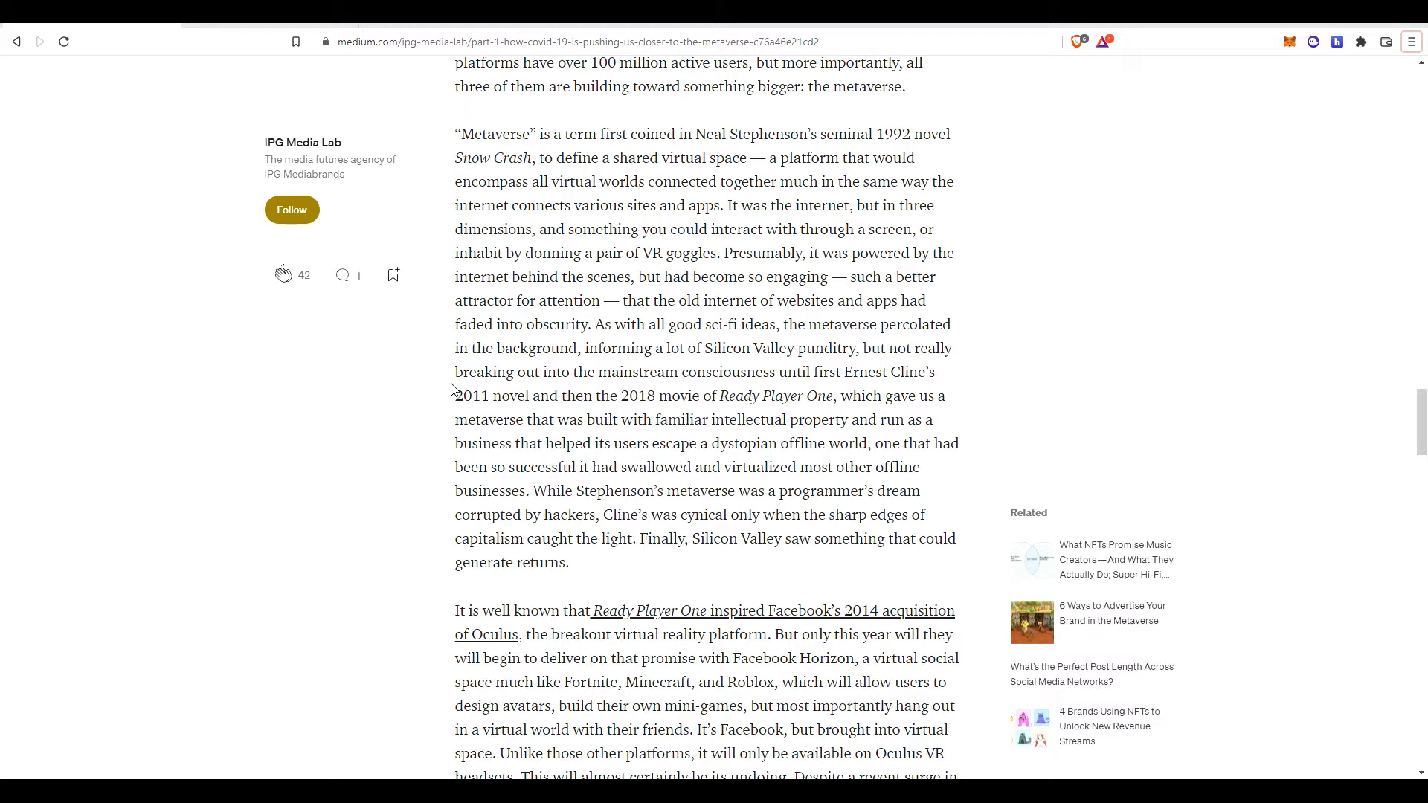
mouse_move(654, 683)
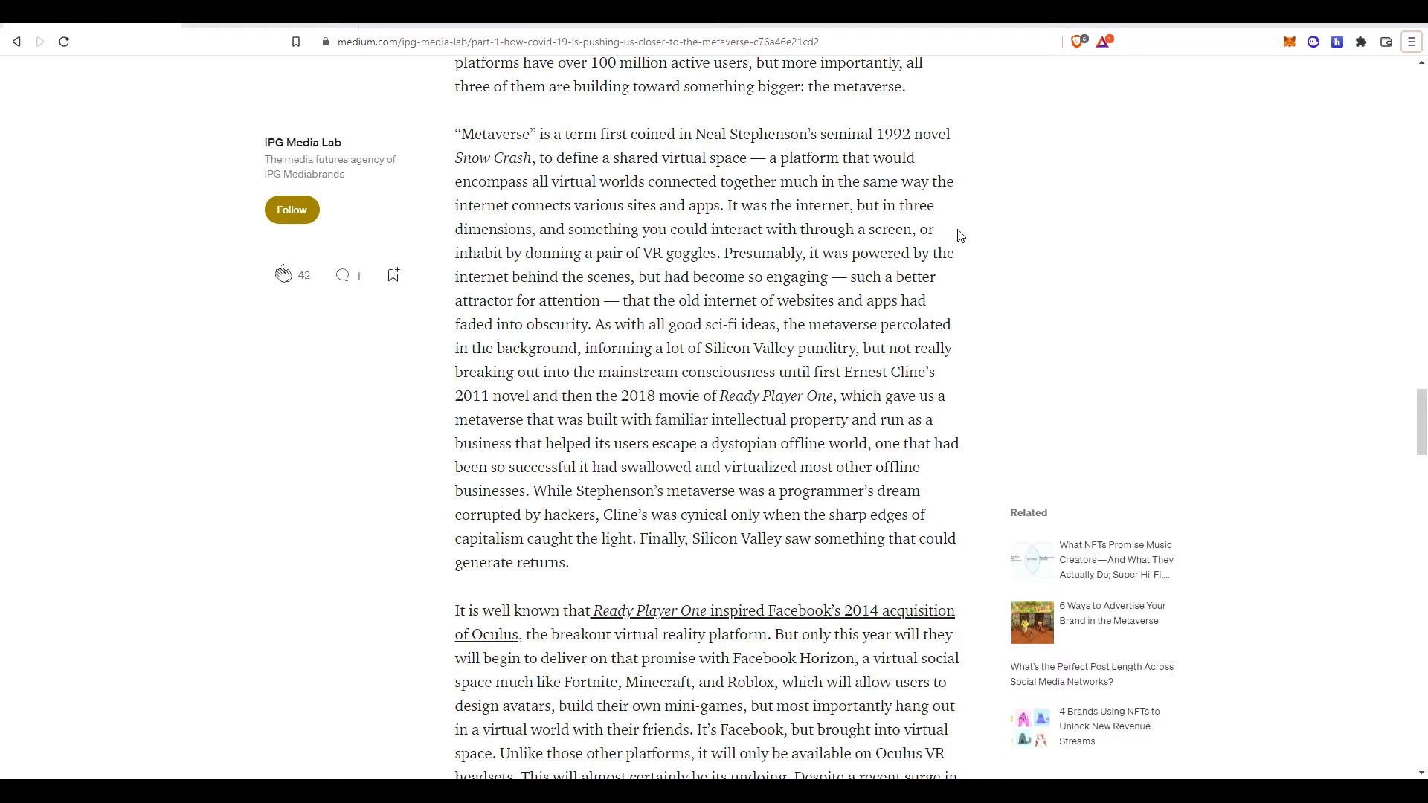
Read the Snow Crash passage and scroll toward Facebook Horizon.
scroll("down", 3)
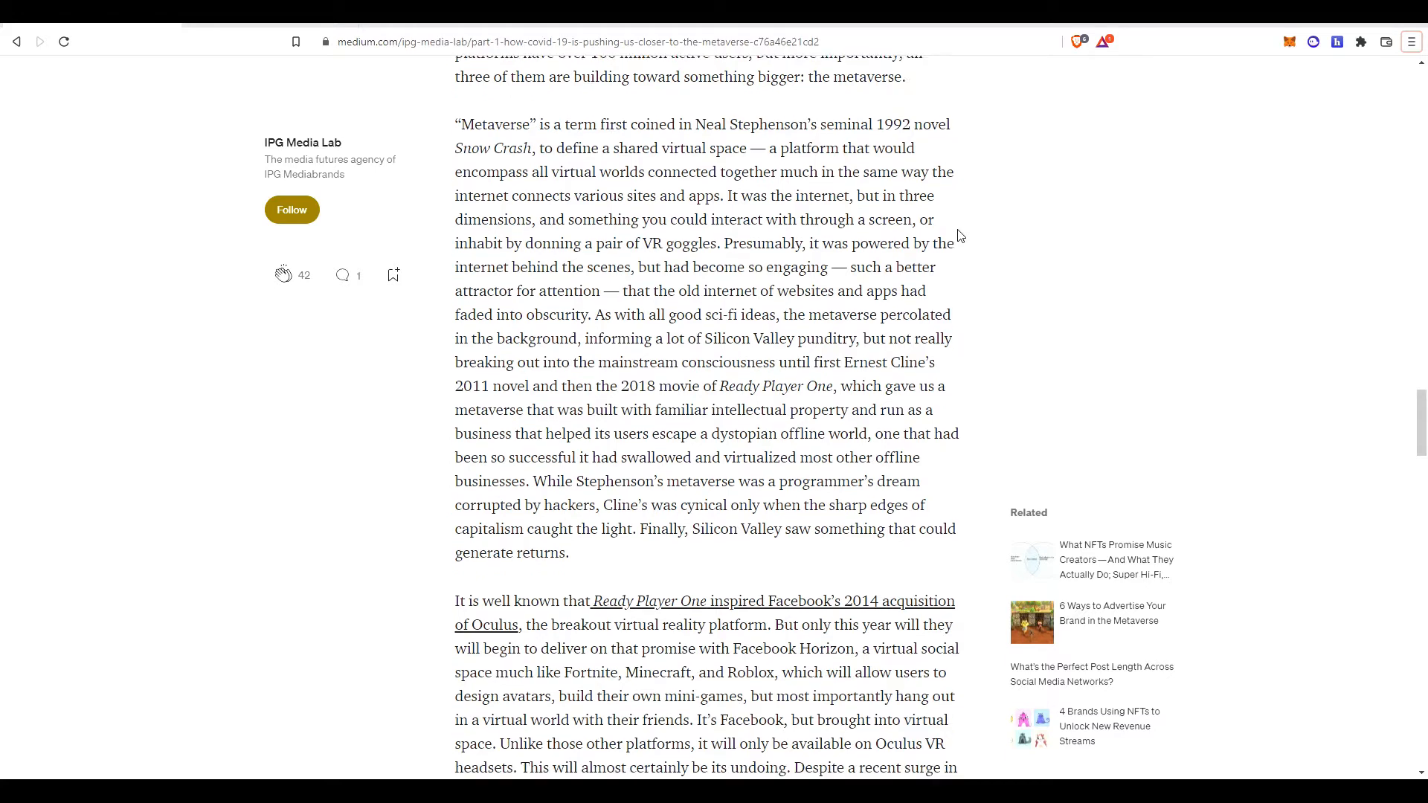
Scroll past 'What COVID Normalized' to the online communication and creativity passages.
scroll("down", 3)
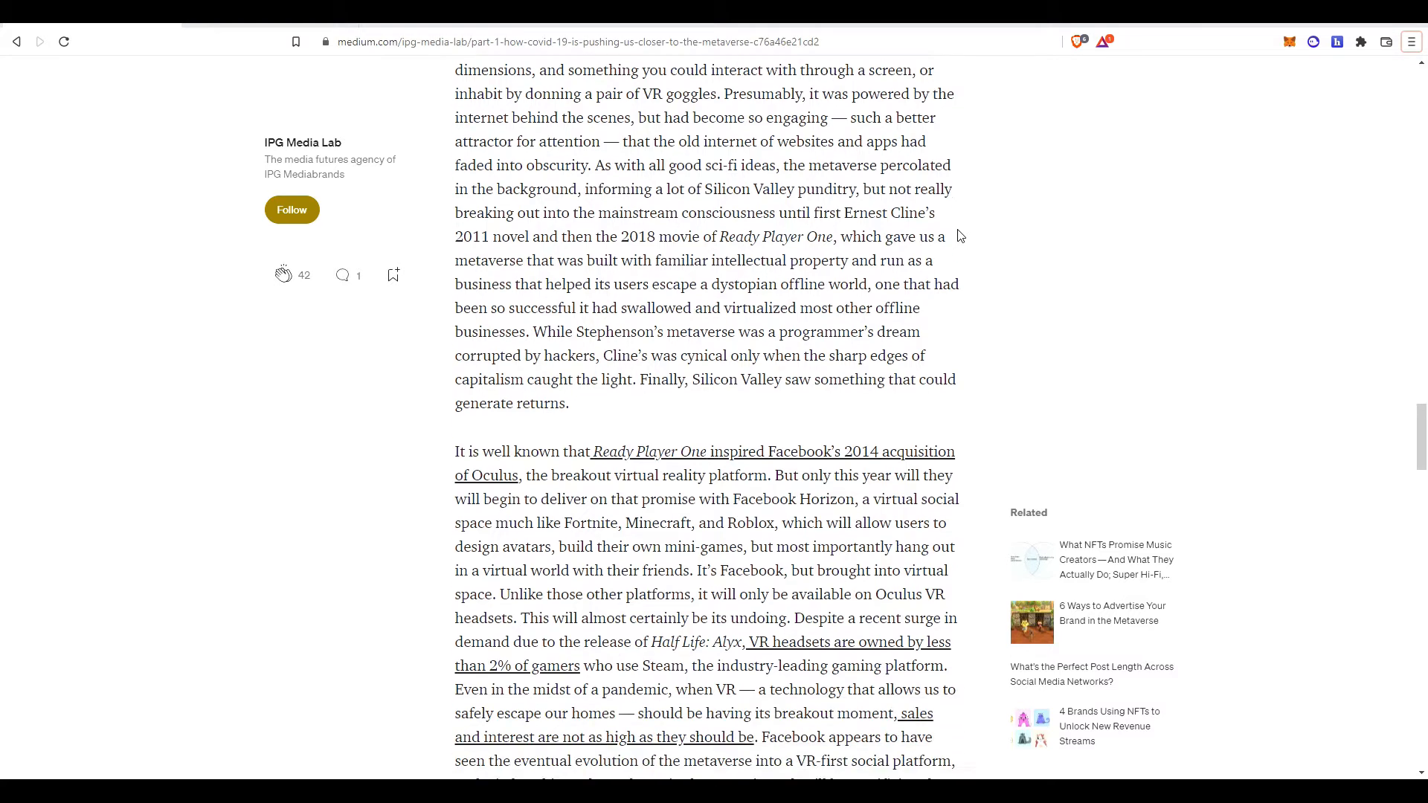
scroll("down", 3)
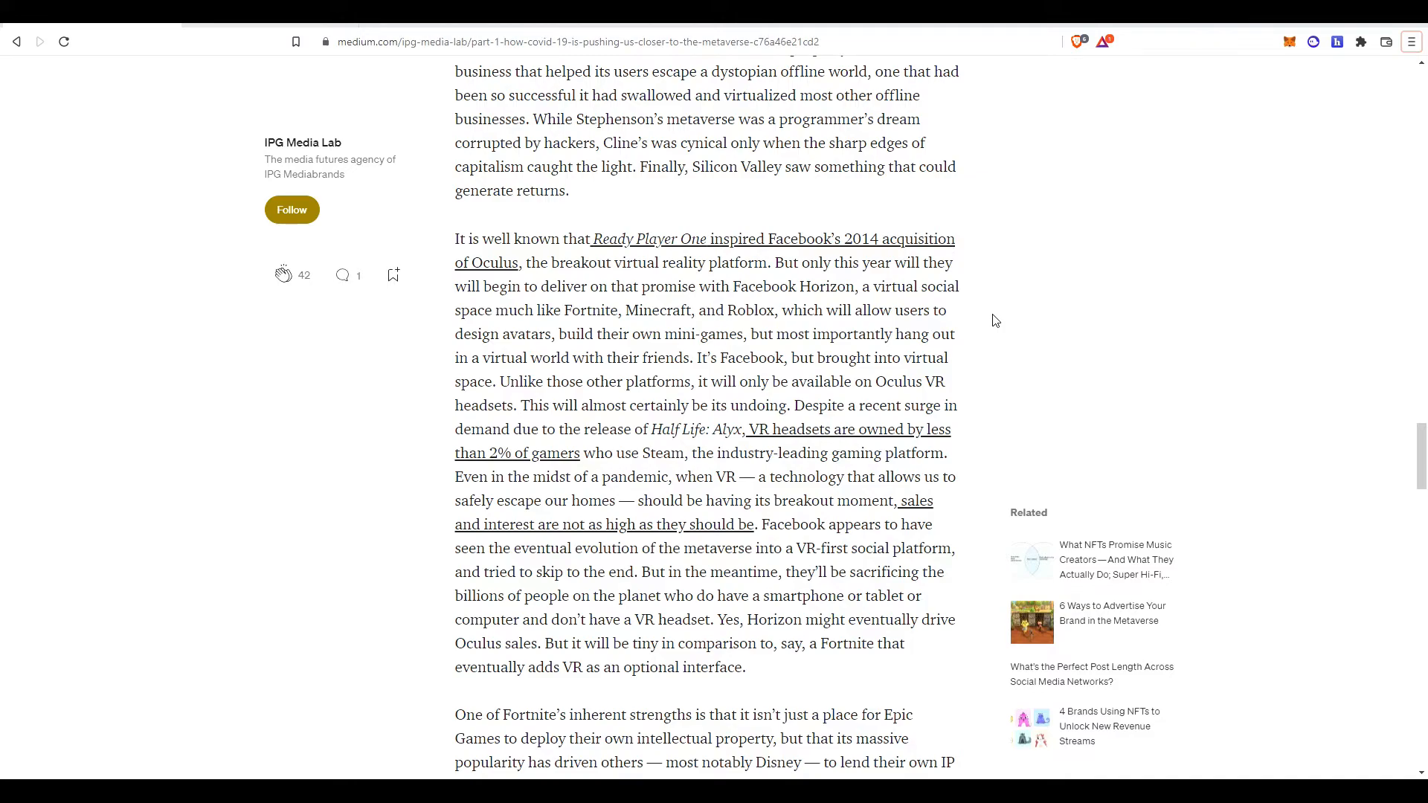
scroll("down", 3)
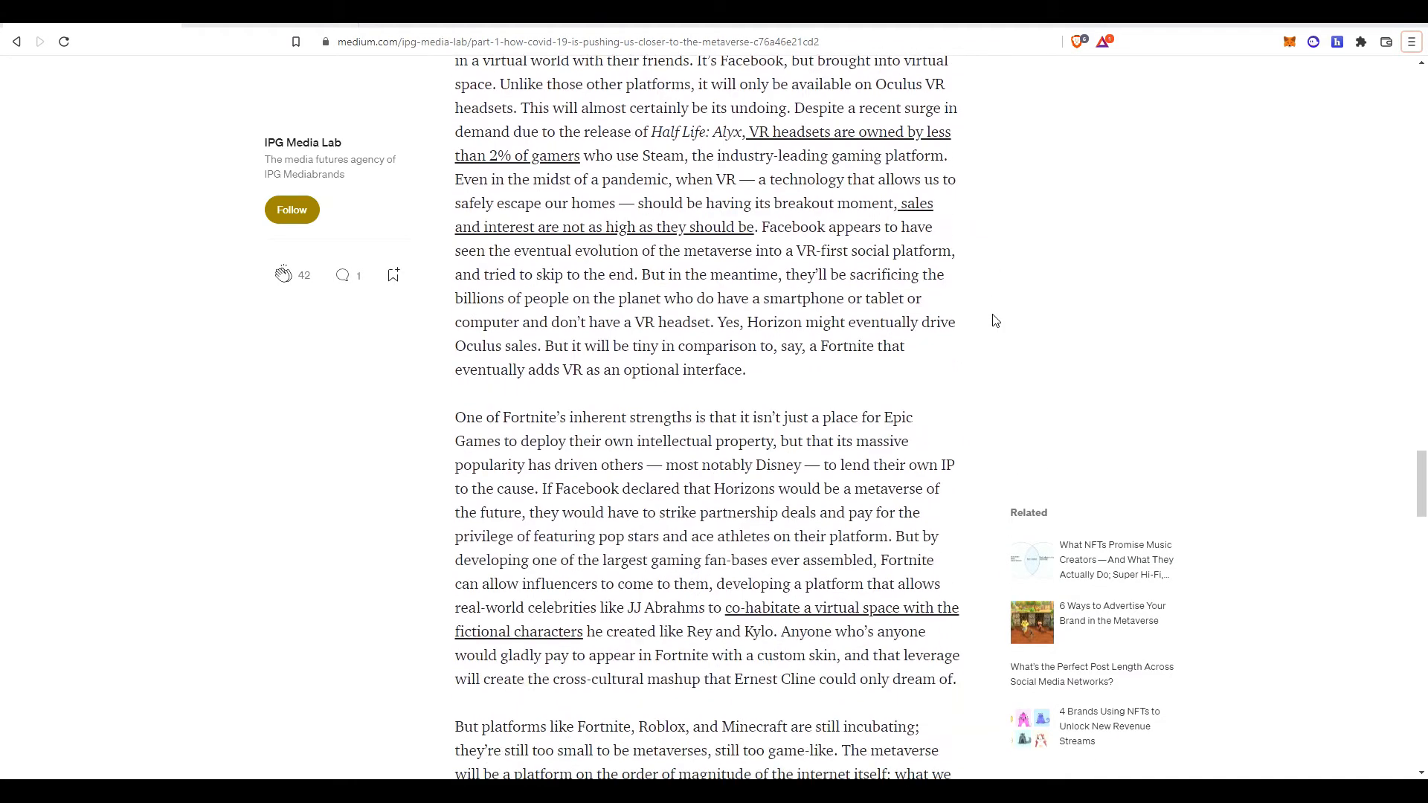
scroll("down", 3)
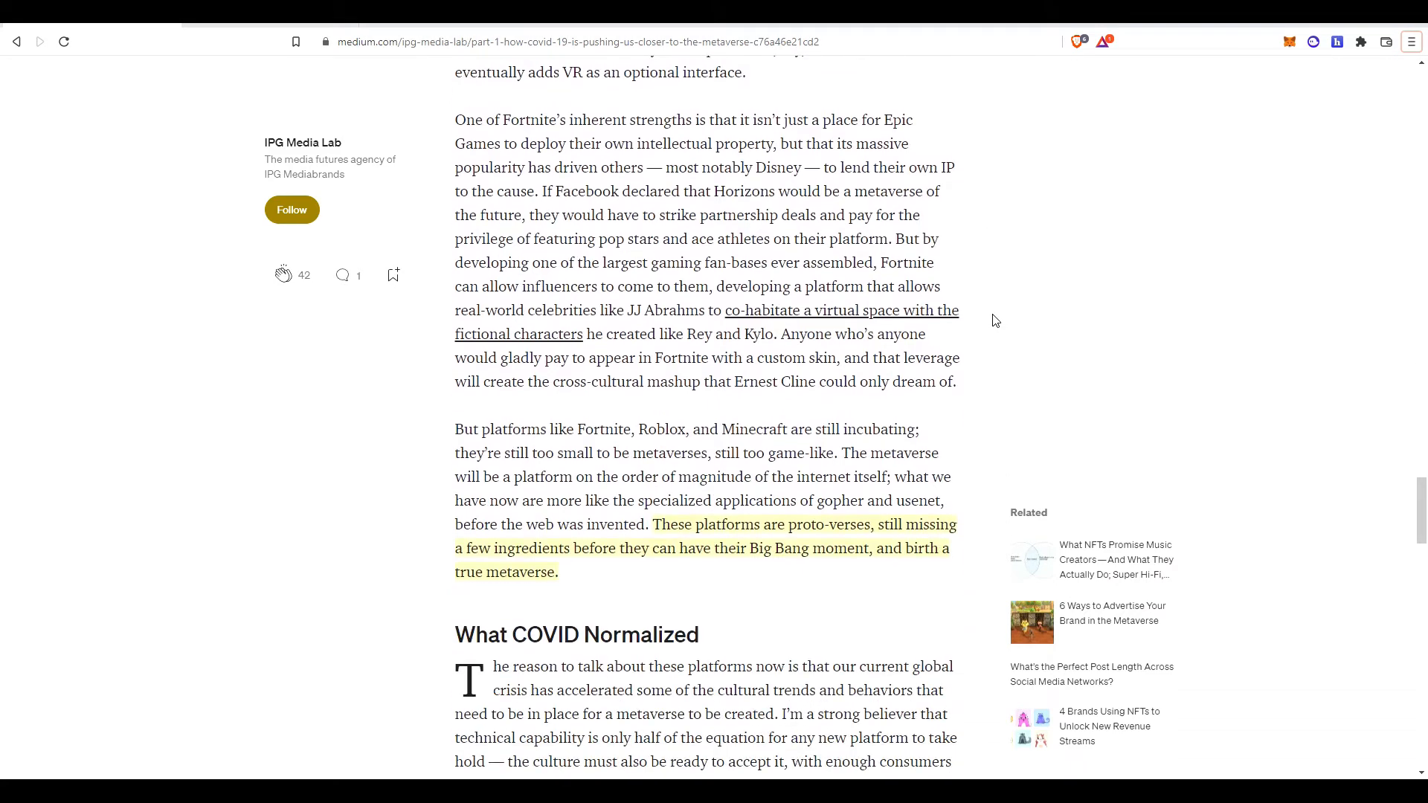
scroll("down", 3)
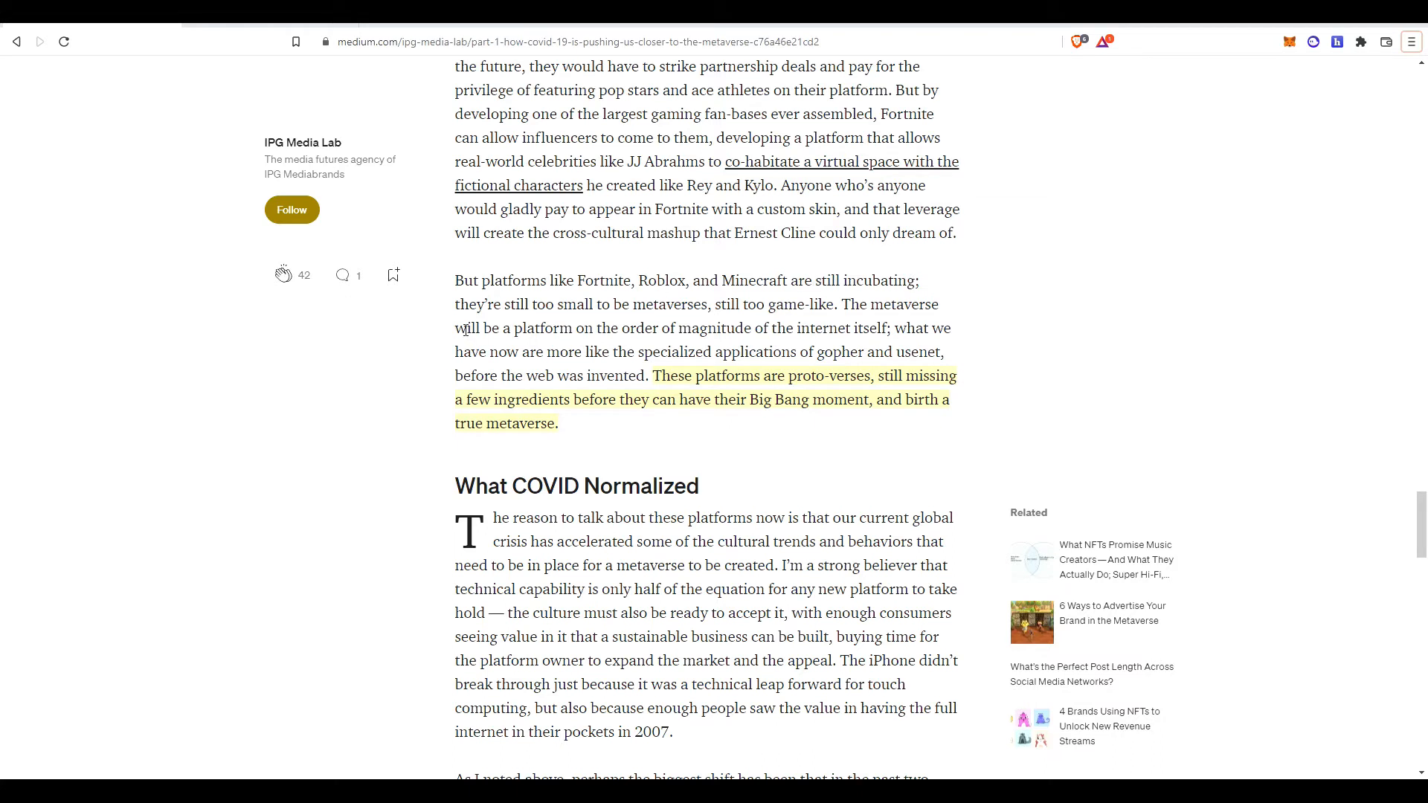
mouse_move(828, 311)
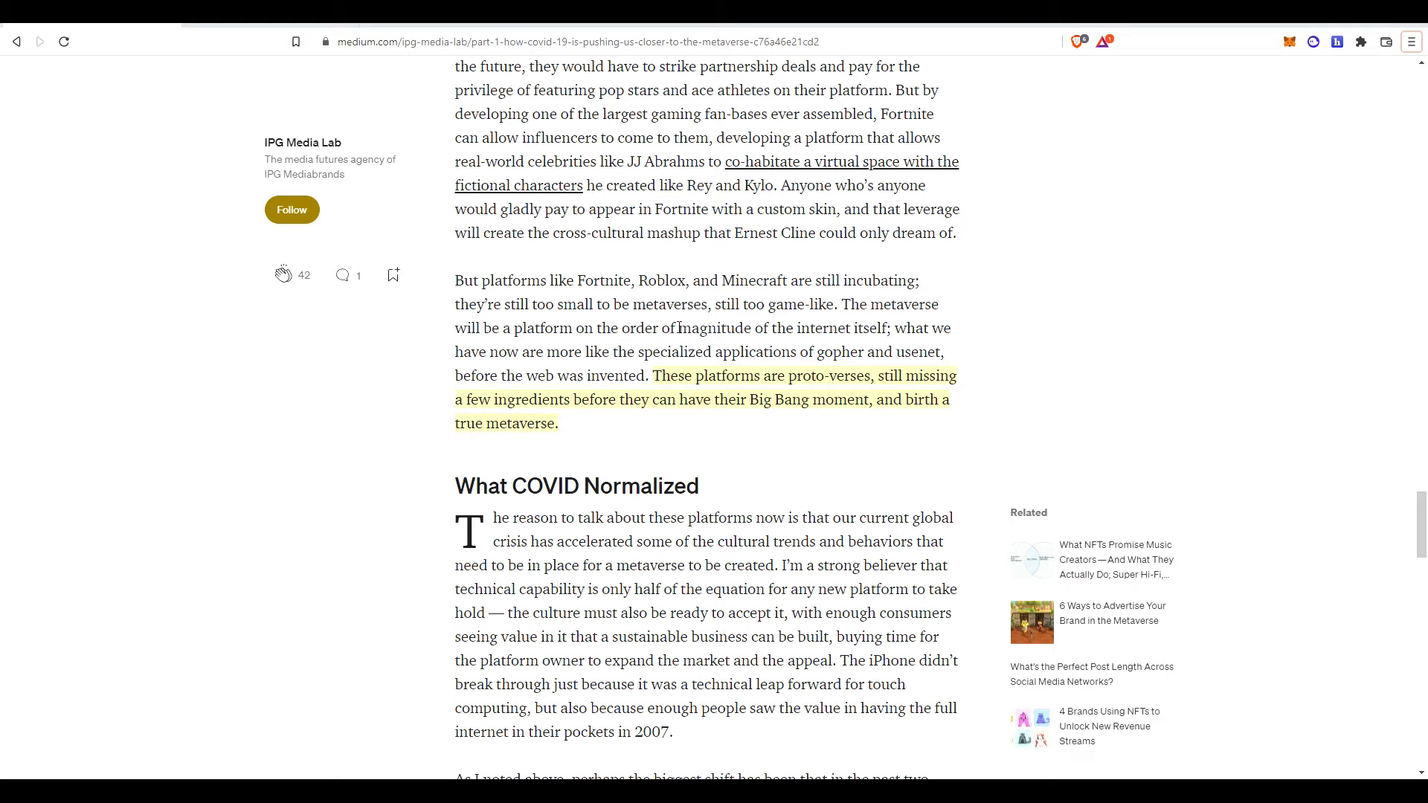
mouse_move(611, 350)
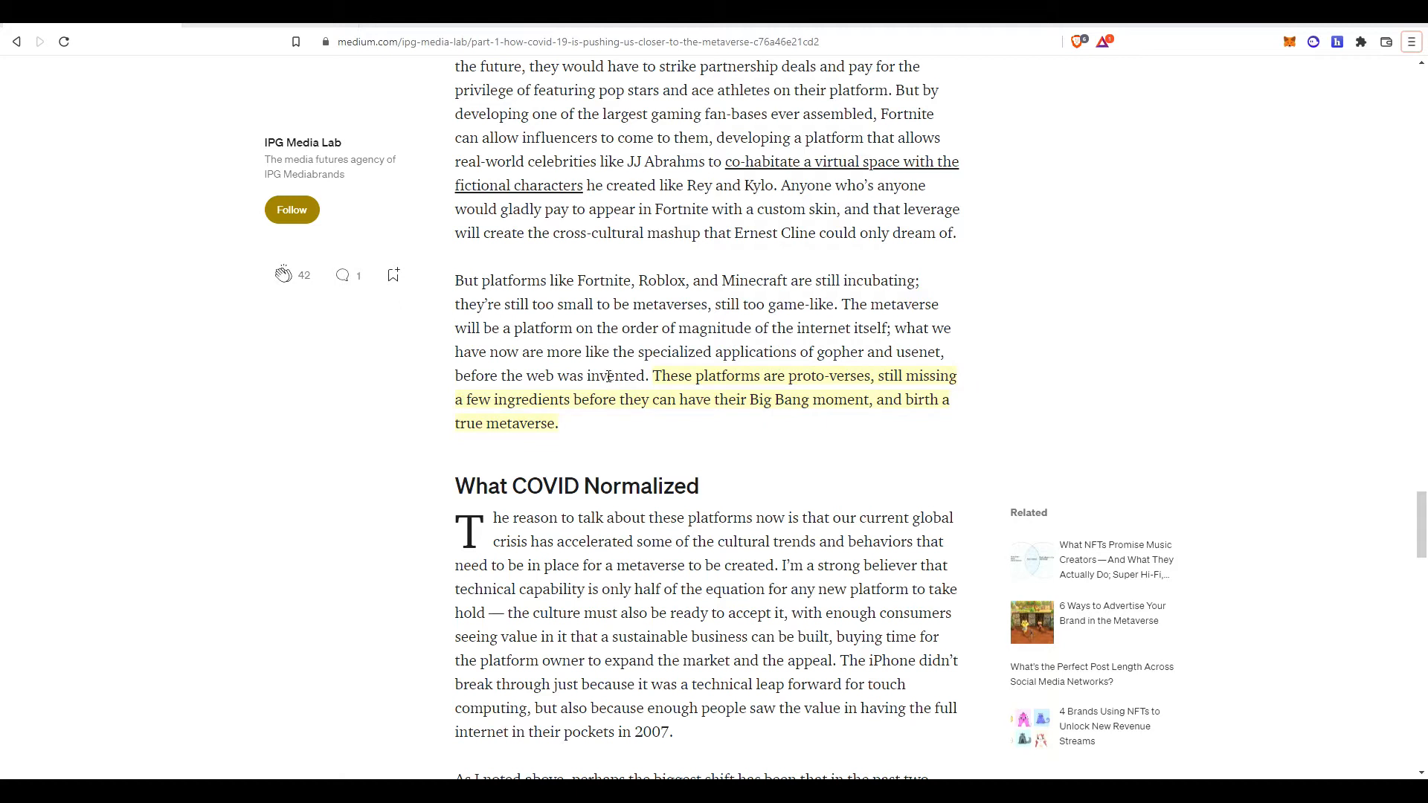
mouse_move(596, 419)
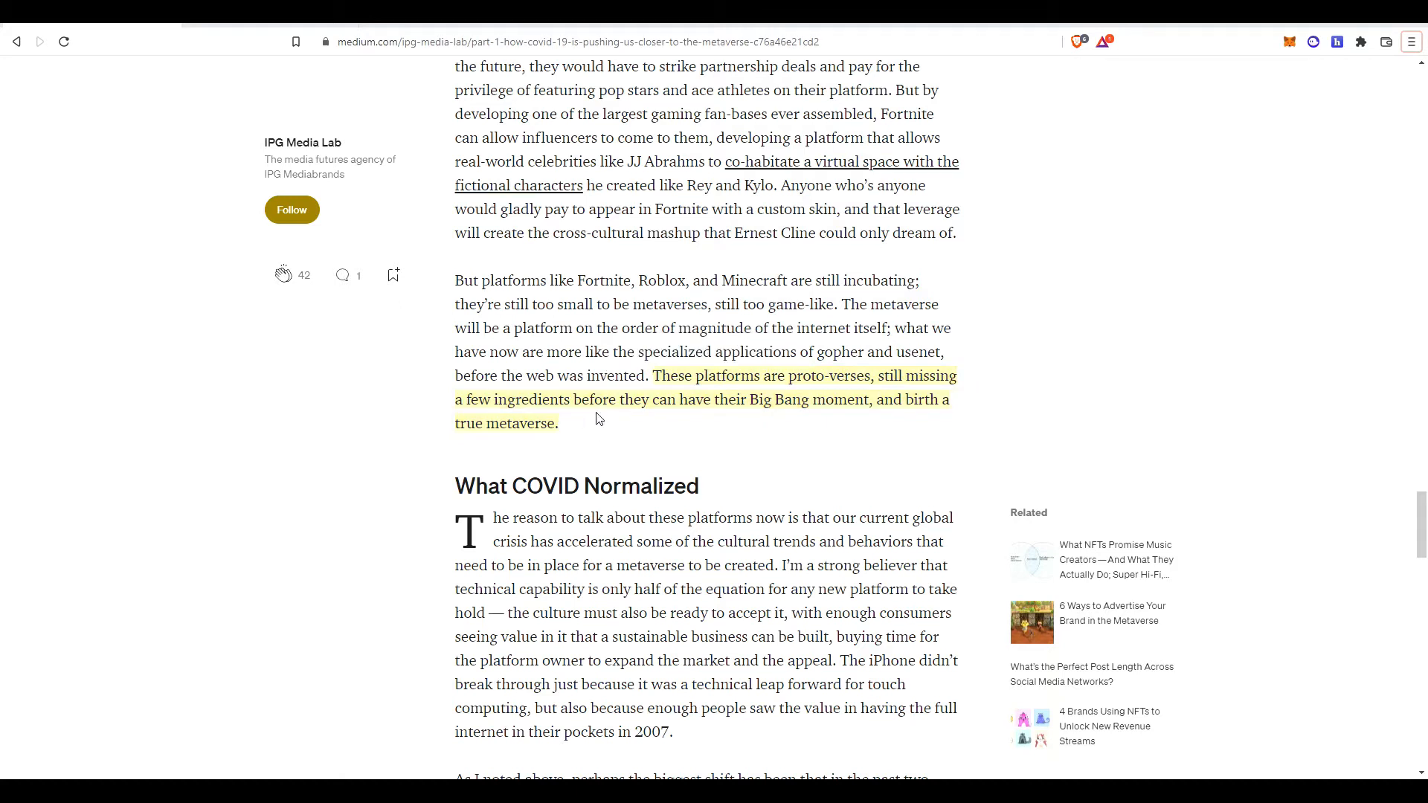
scroll("down", 3)
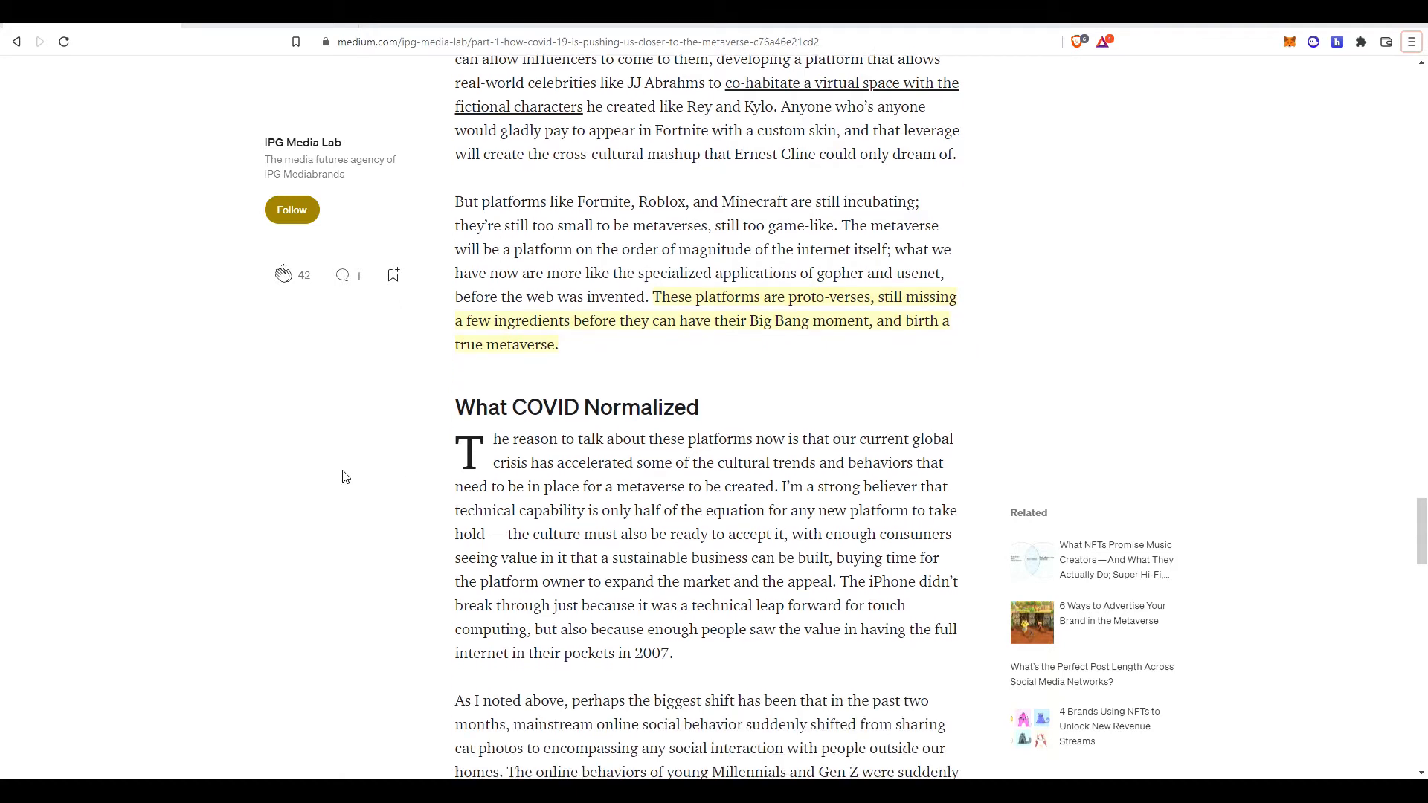
scroll("down", 3)
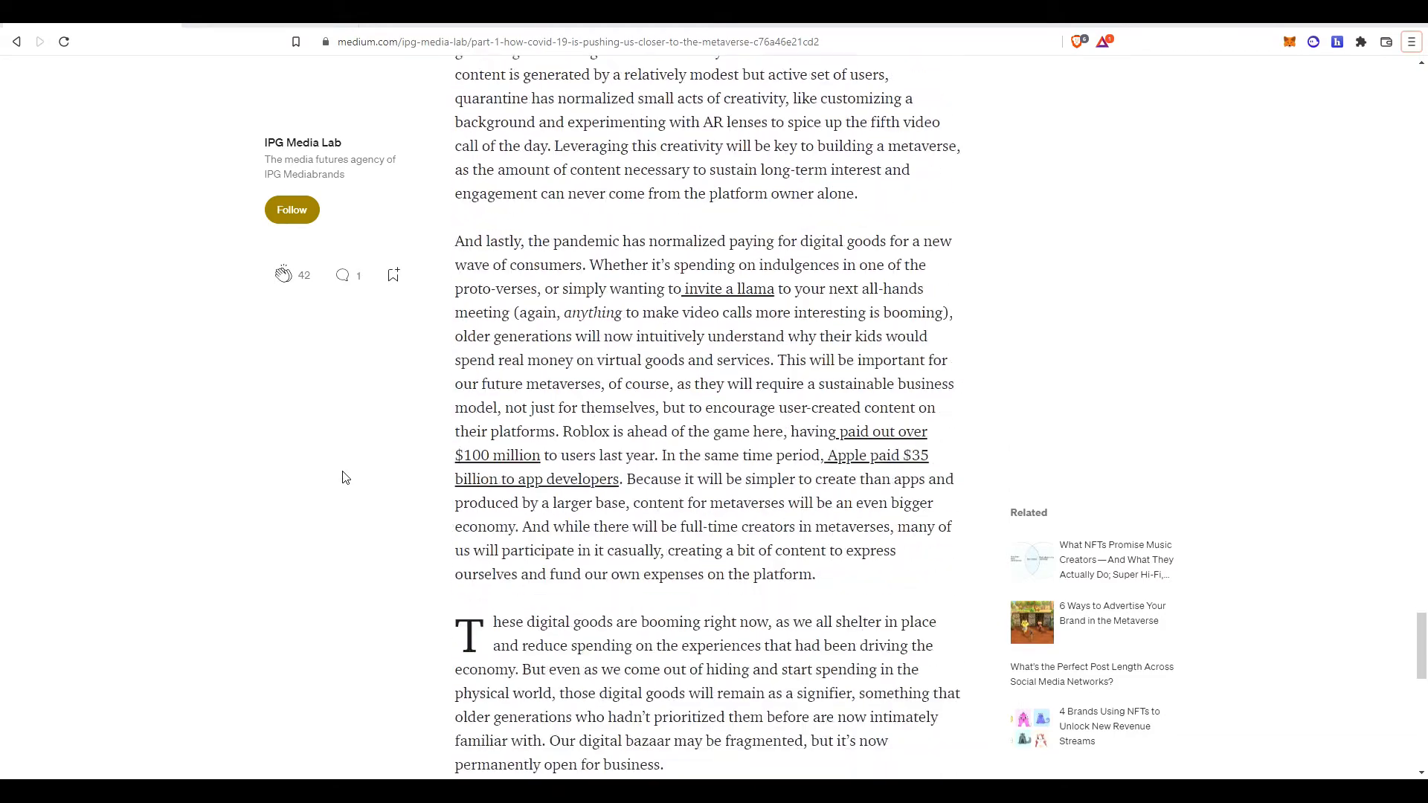
scroll("up", 3)
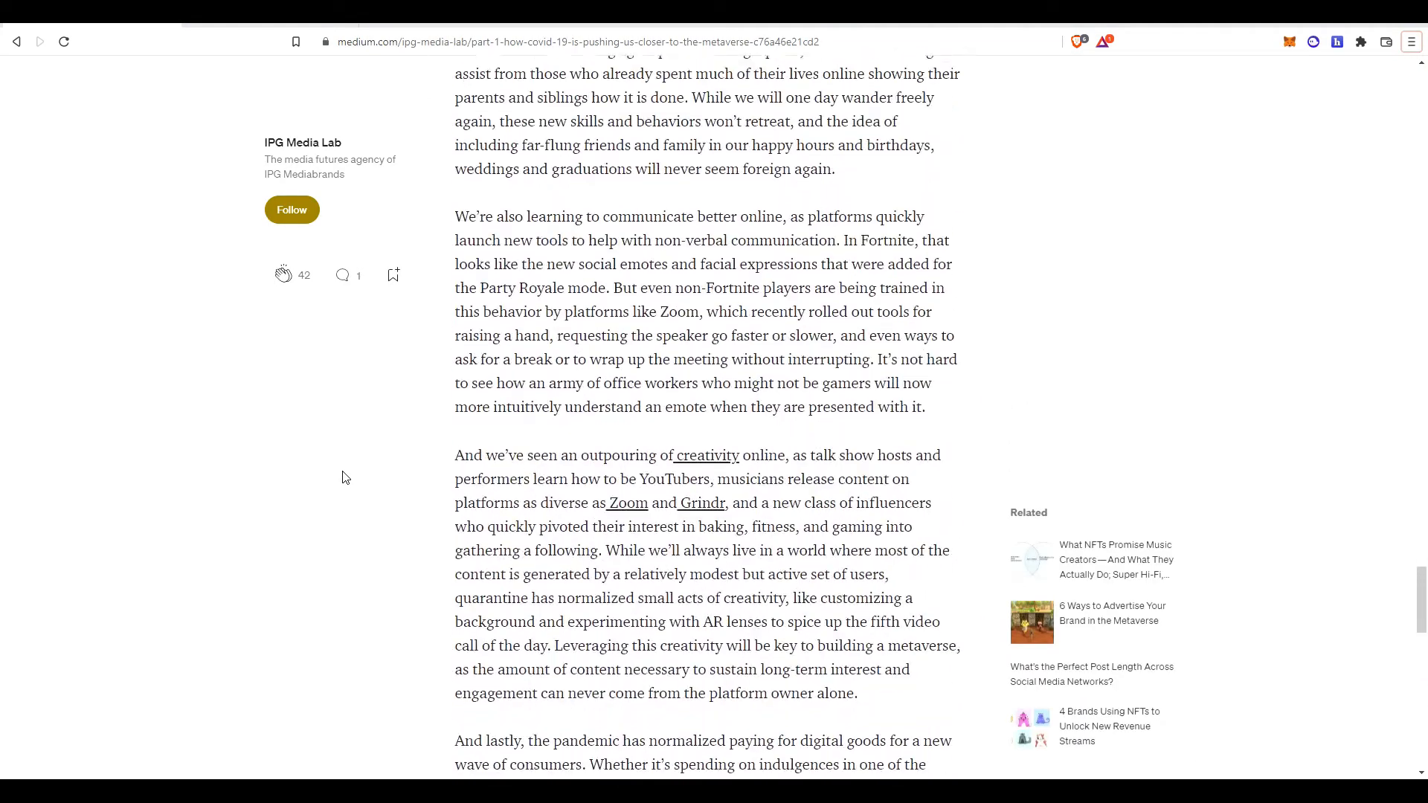
scroll("up", 3)
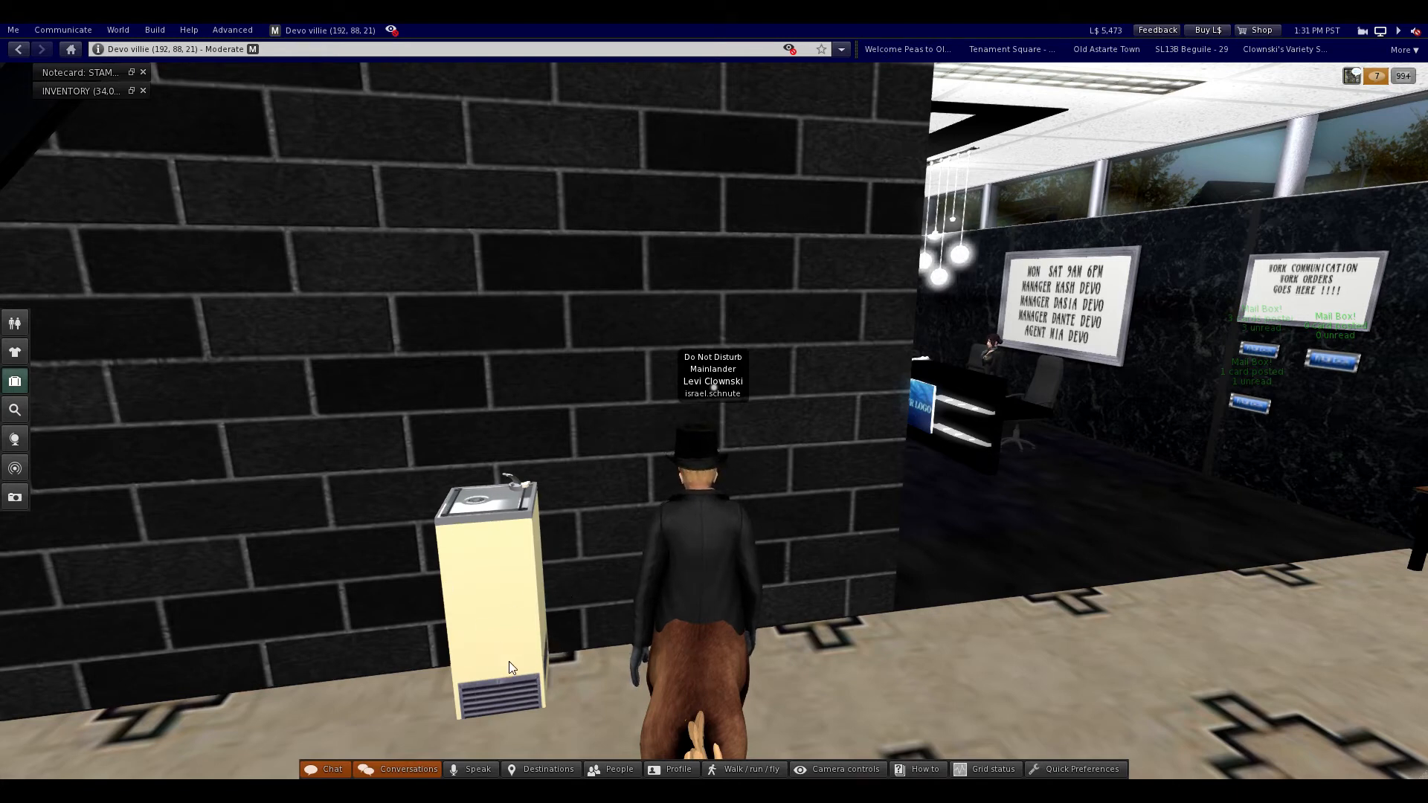
mouse_move(524, 630)
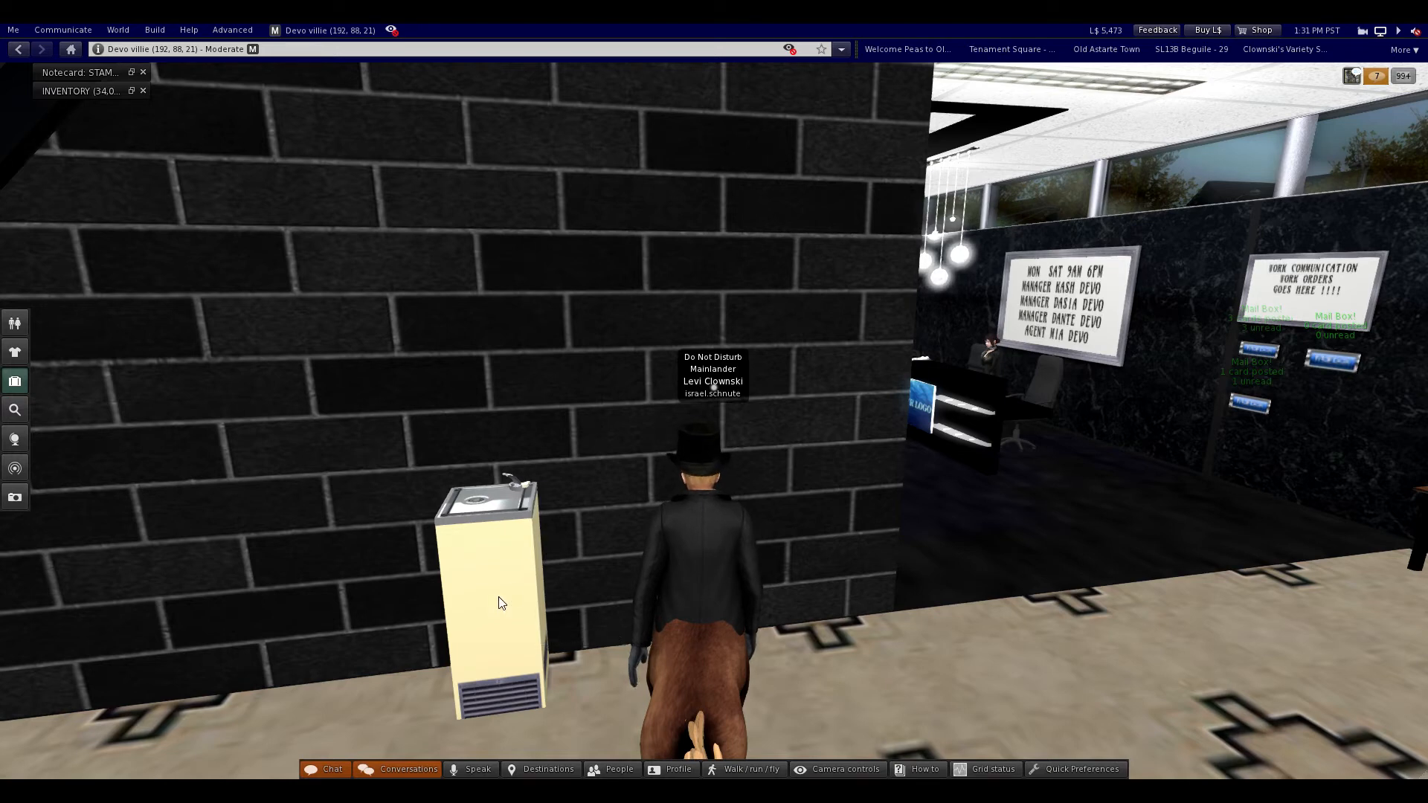
mouse_move(480, 506)
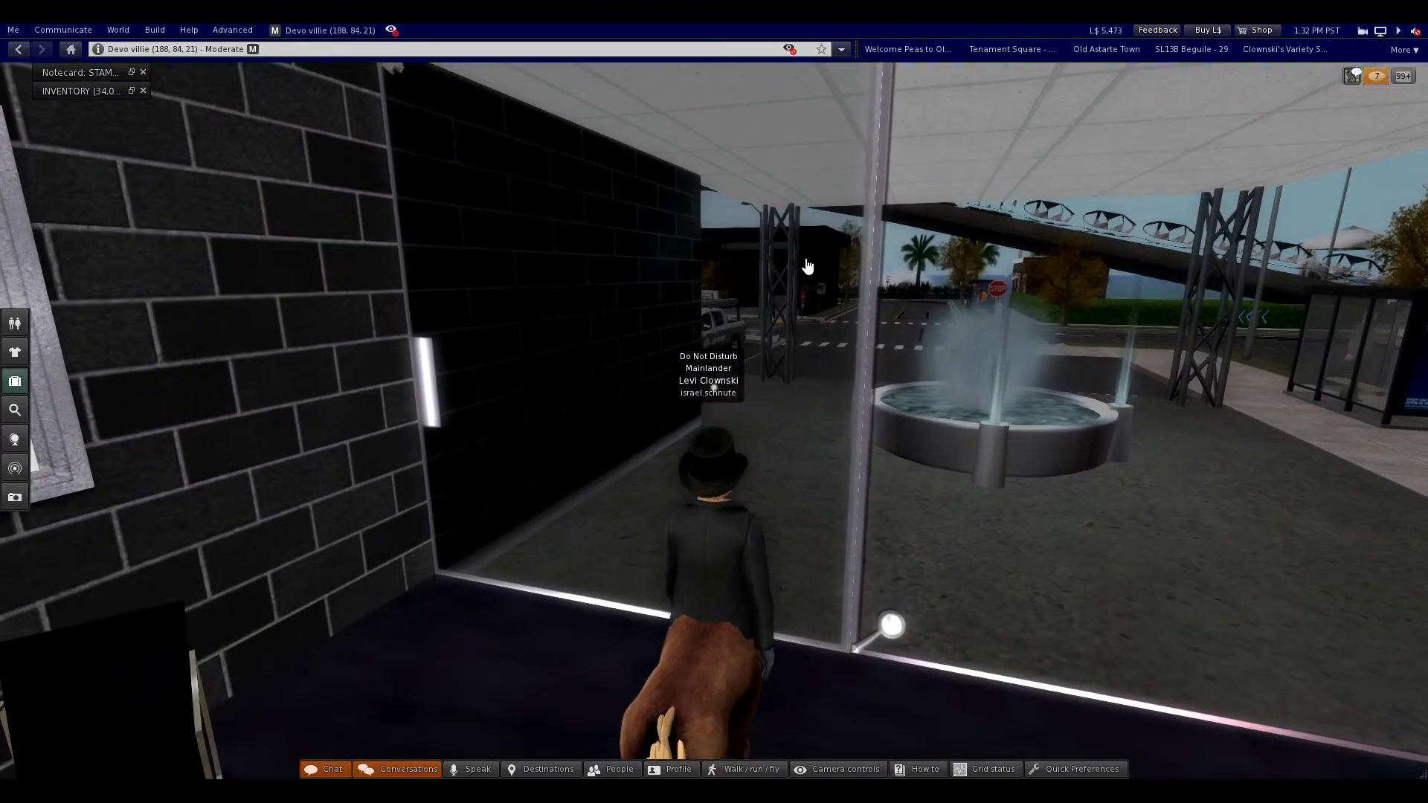
Walk into the Cravone City diner with red lanterns and wooden tables.
key("W")
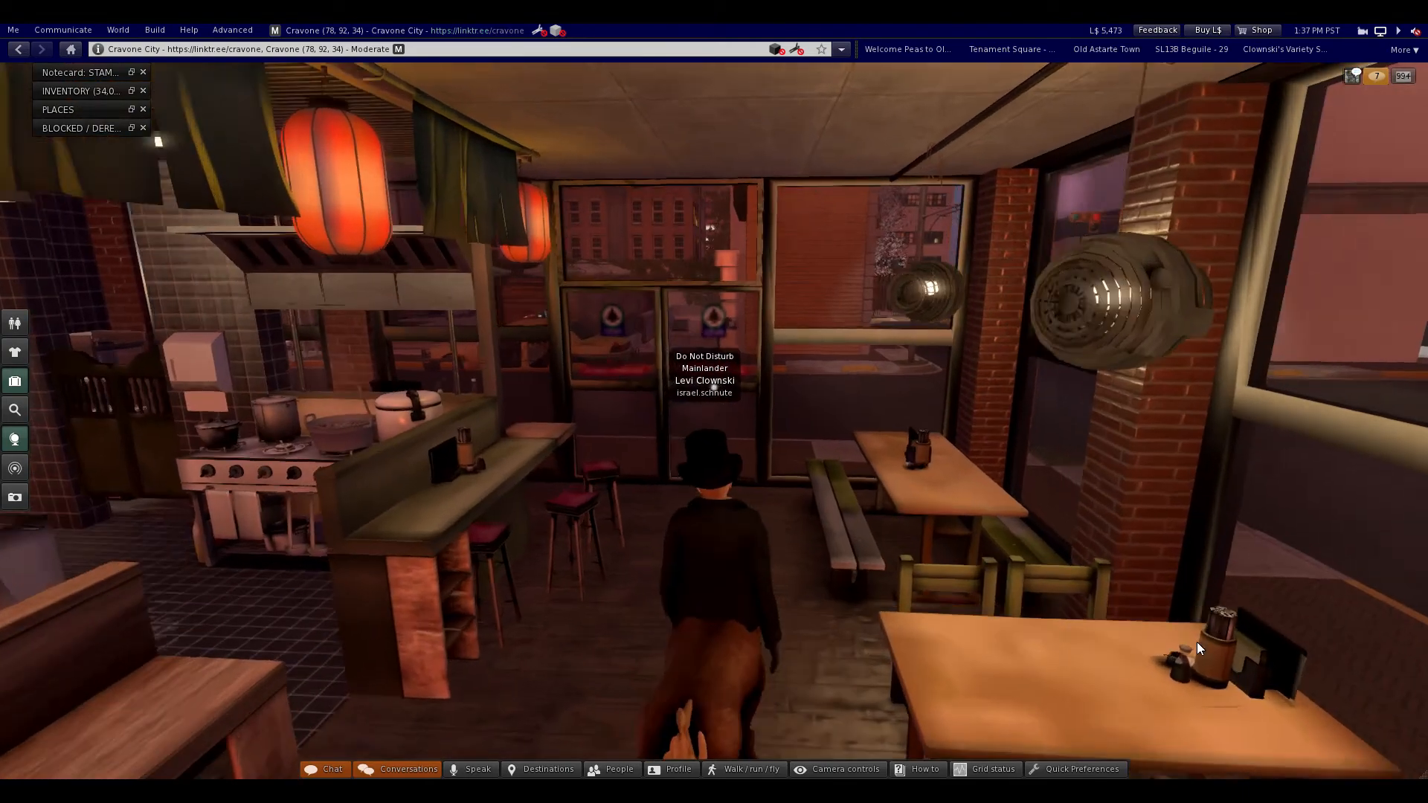
Walk the avatar to the doorway of the dim lounge with grey sofas.
key("W")
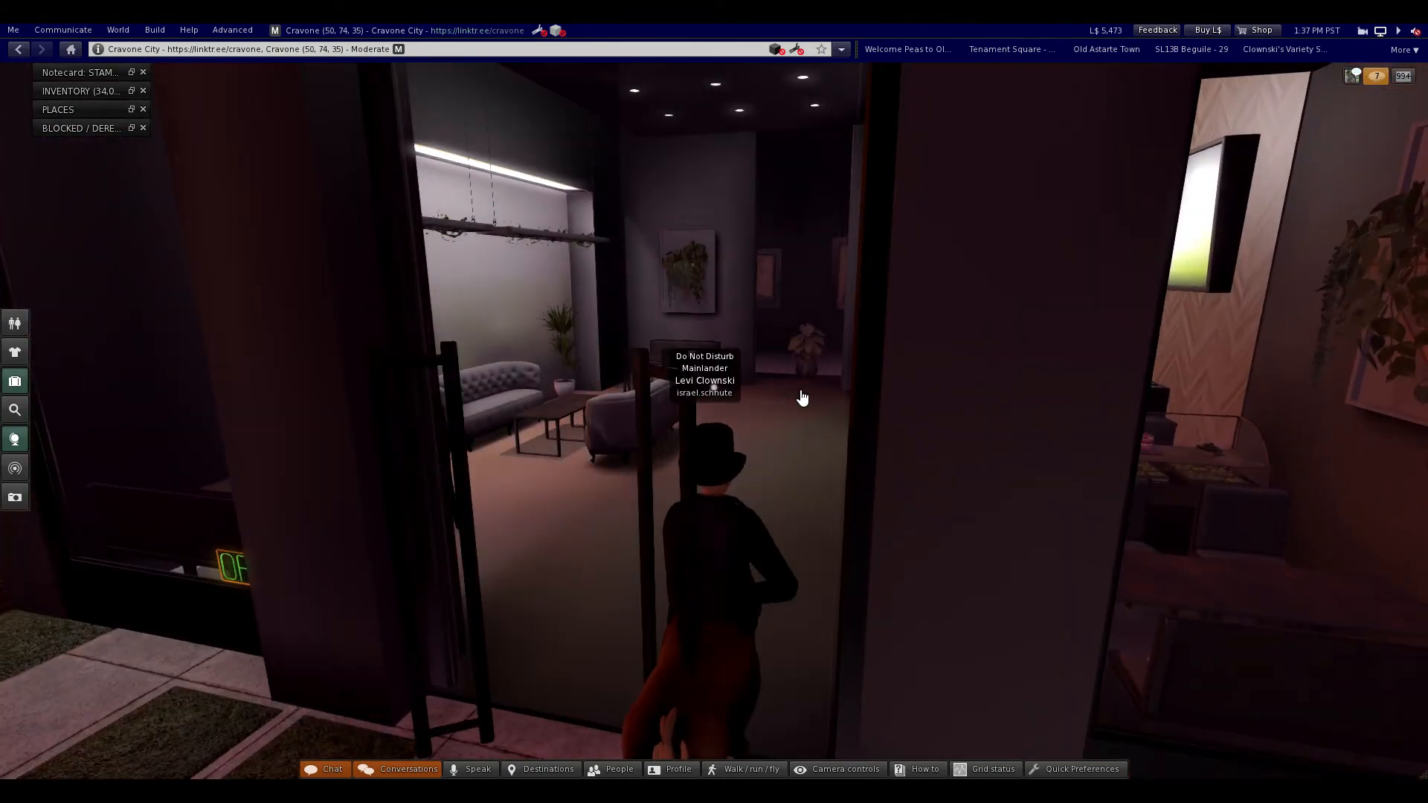
key("W")
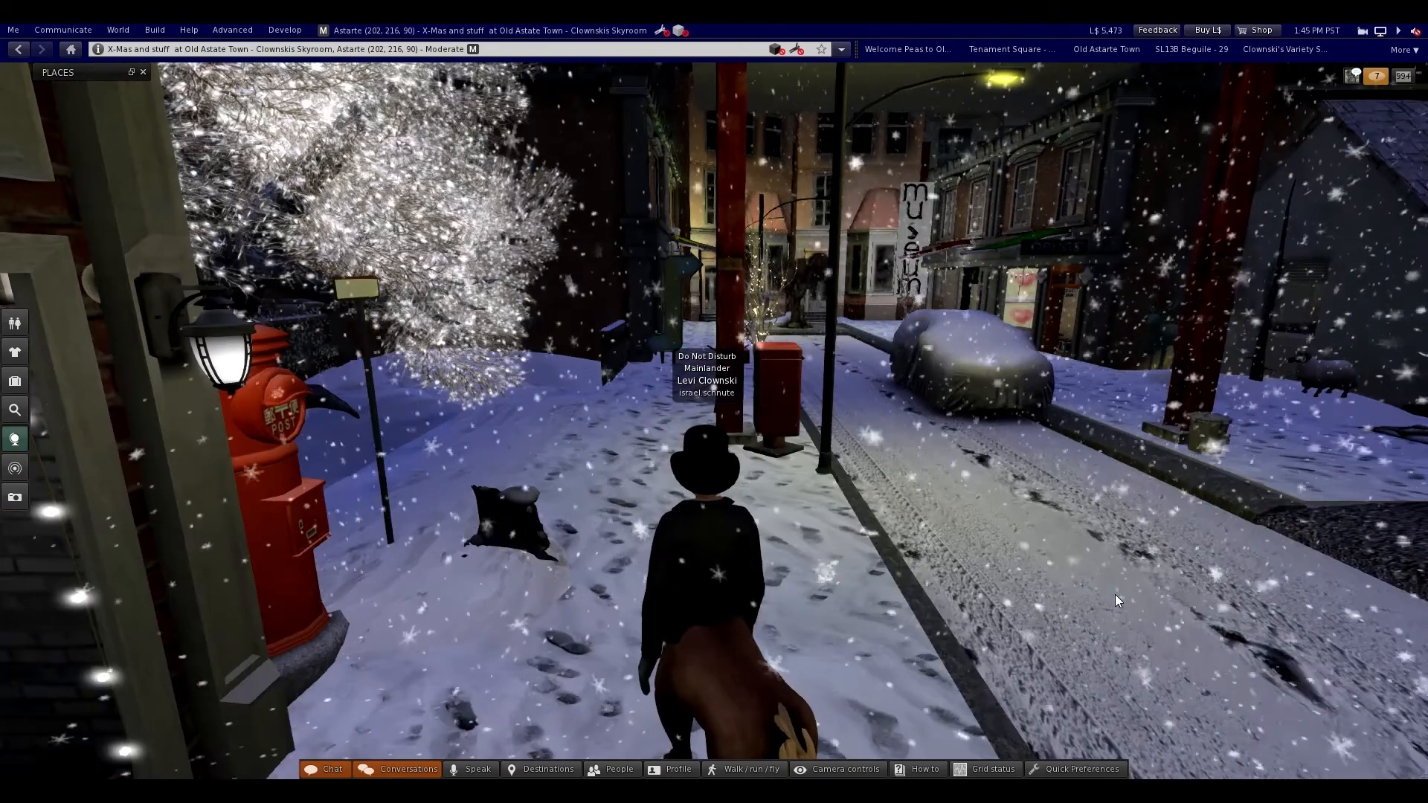
Walk along Old Astarte Town's snowy street to the museum sign and decorated tree.
key("W")
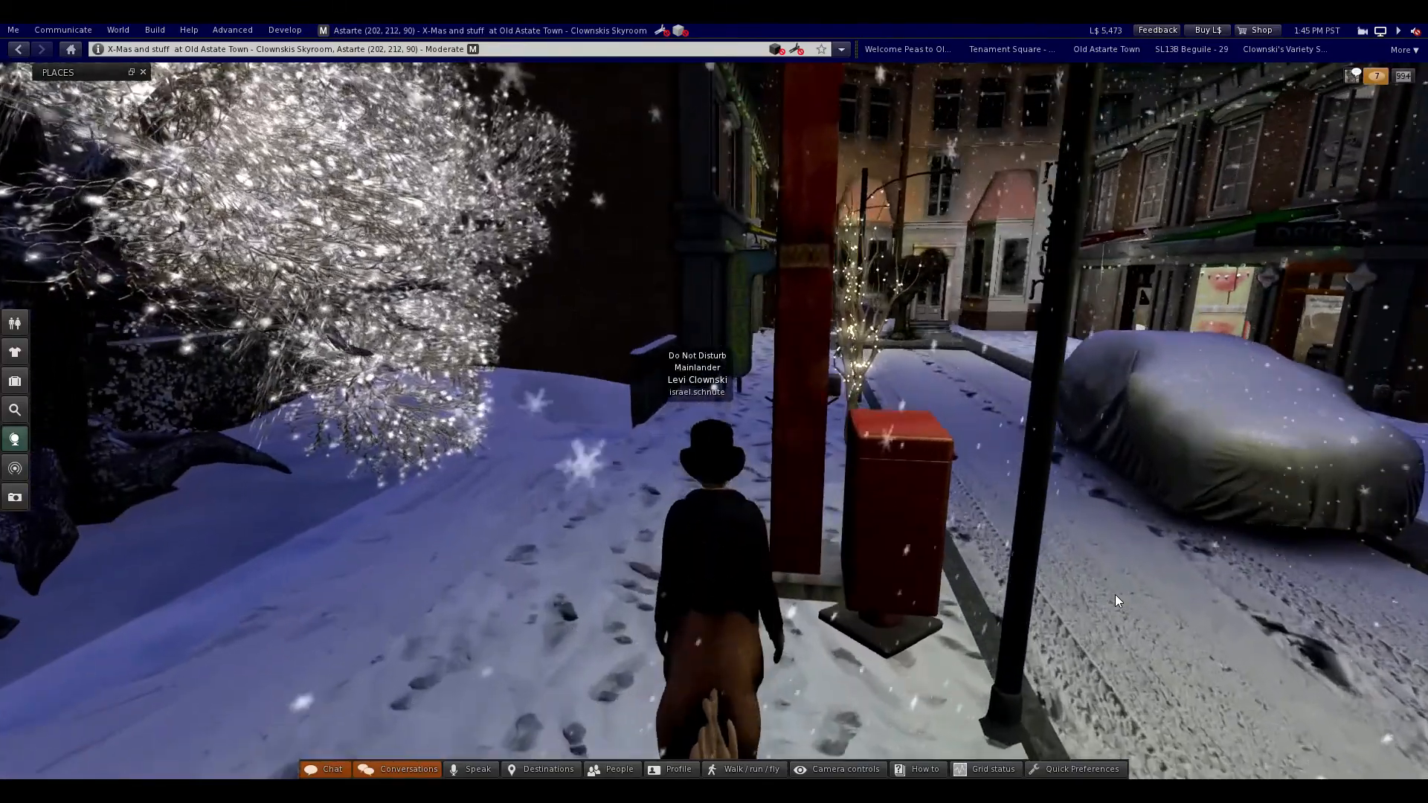
key("W")
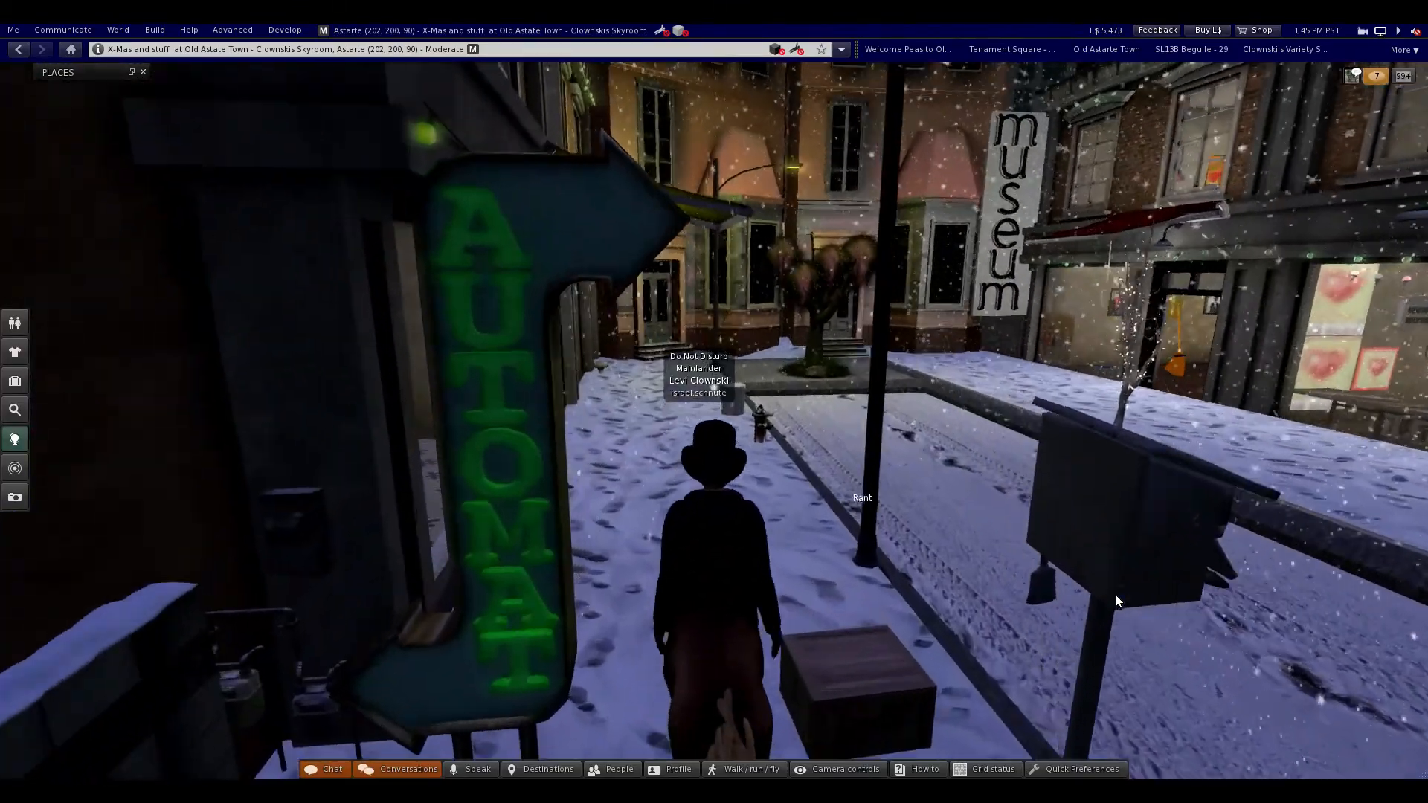
key("W")
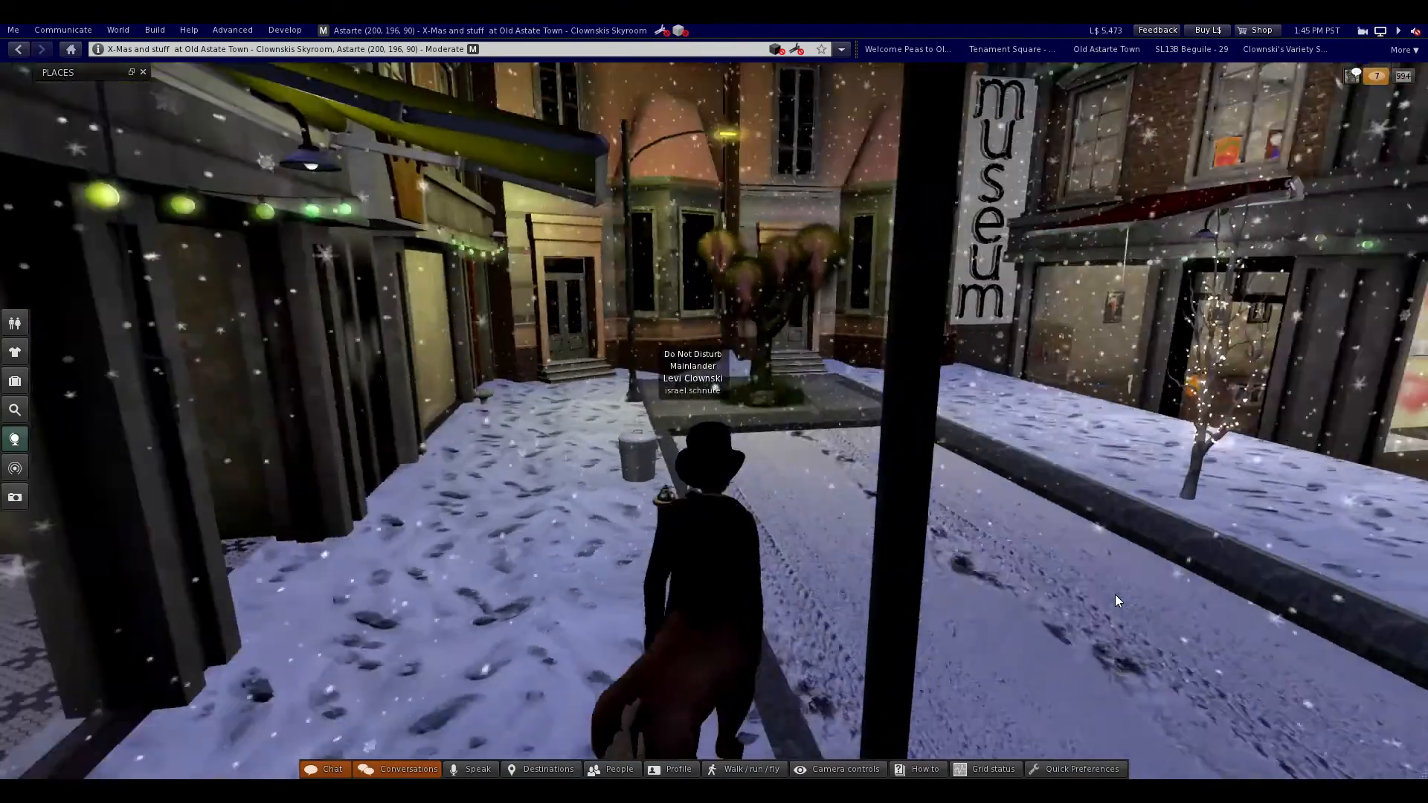